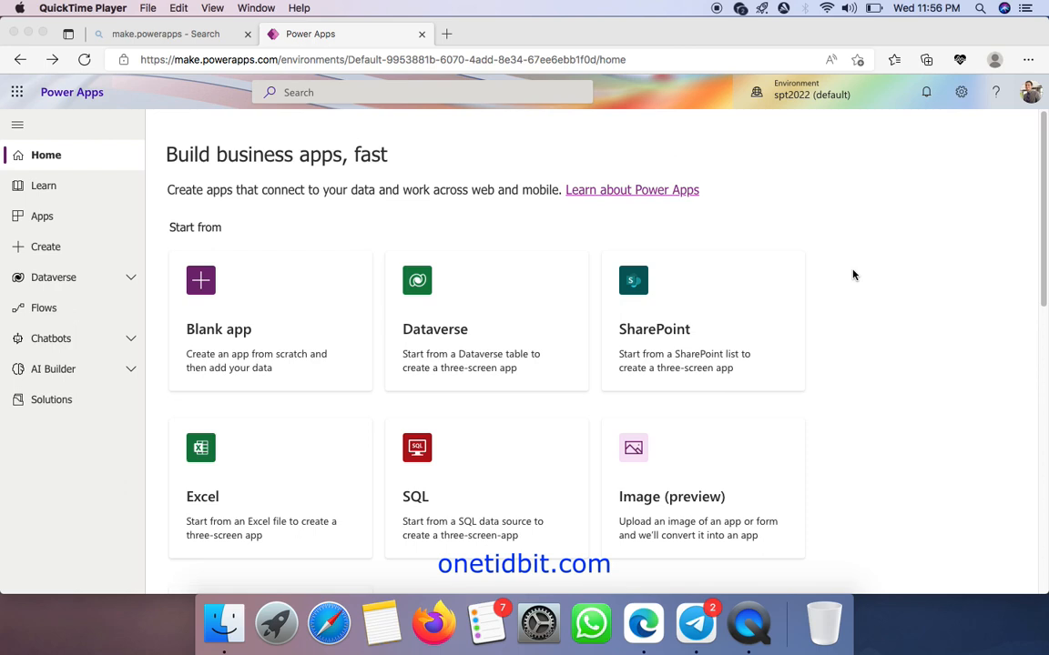
Scroll through the tips in the Convert an image into an app dialog.
scroll(down, 3)
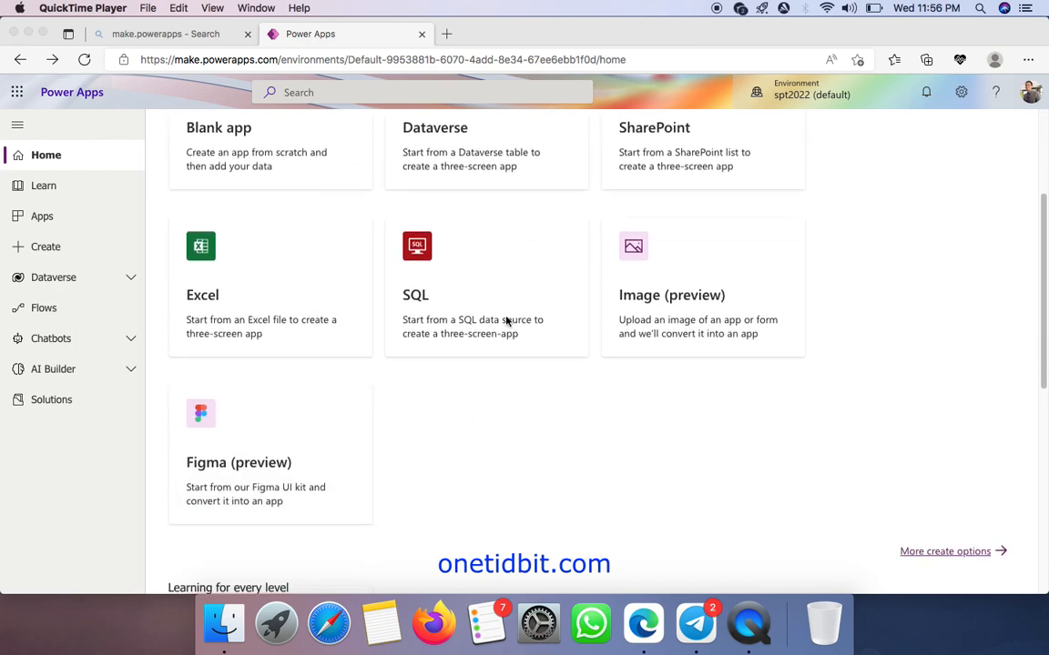
mouse_move(721, 306)
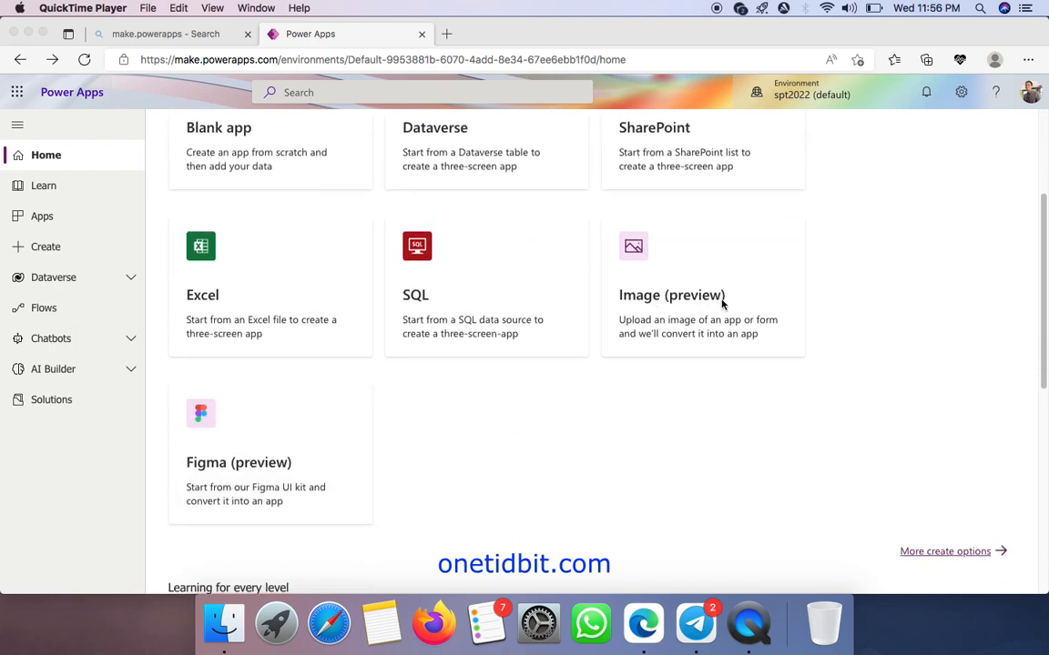
mouse_move(750, 313)
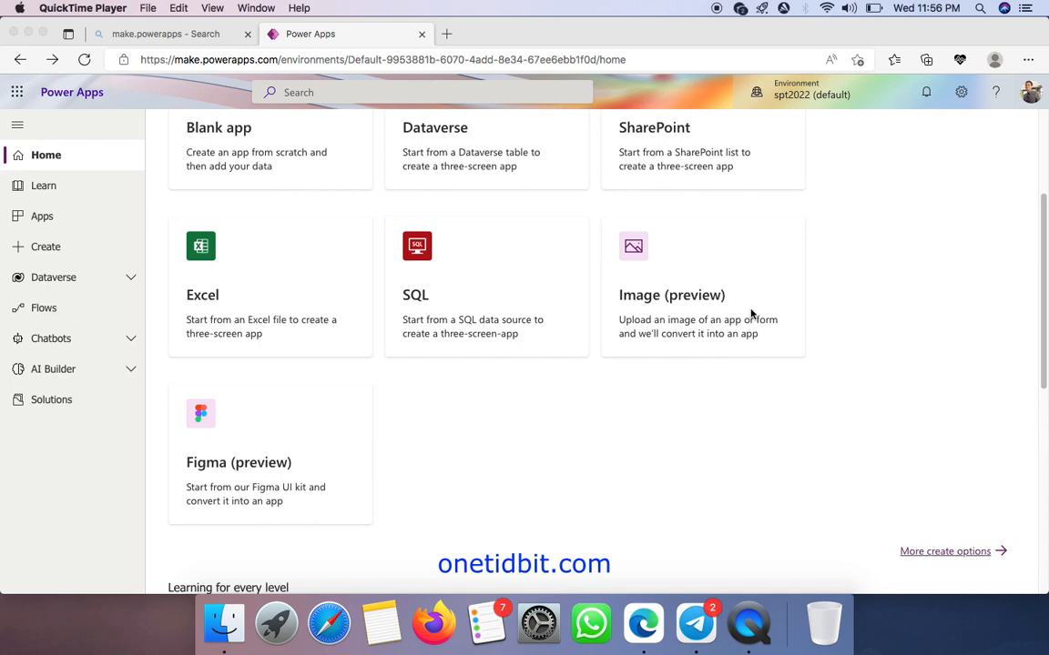
mouse_move(641, 338)
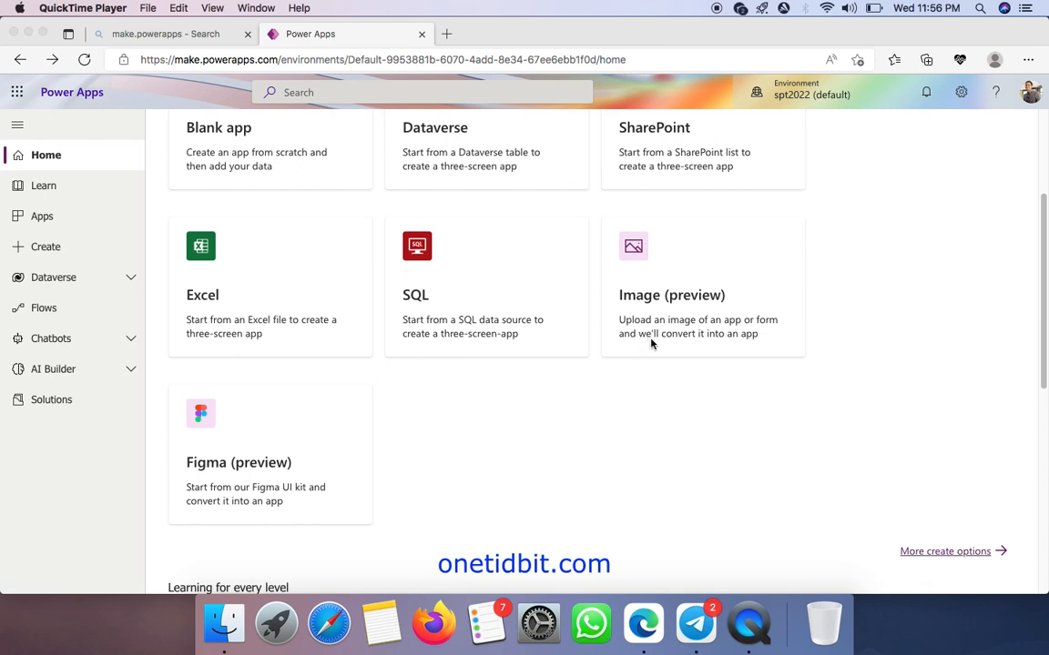
mouse_move(819, 339)
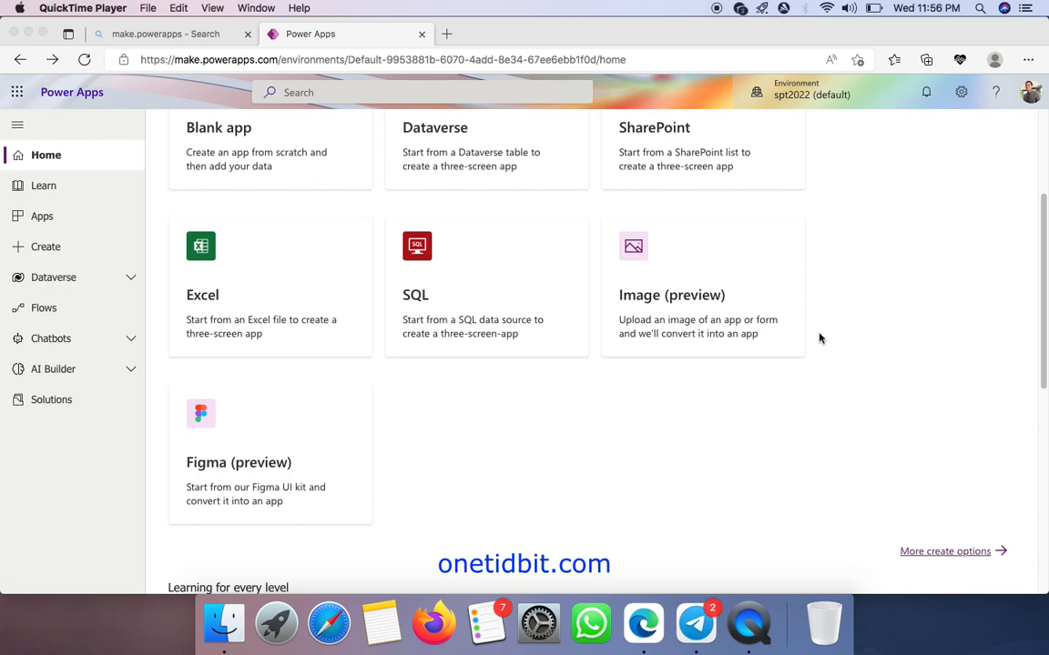
scroll(up, 3)
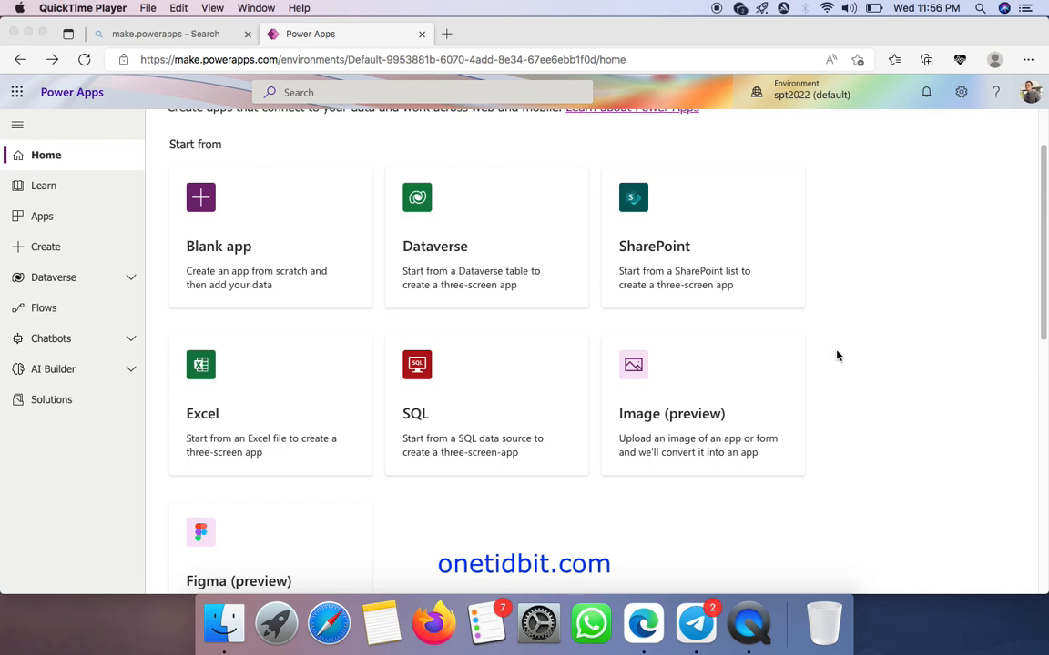
mouse_move(822, 352)
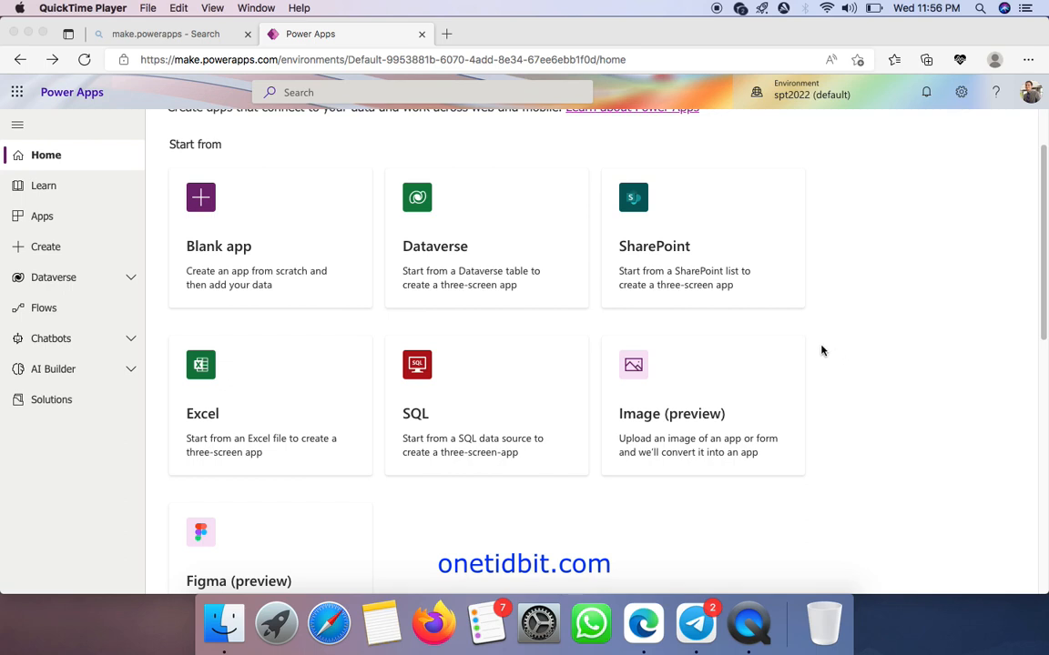
mouse_move(814, 350)
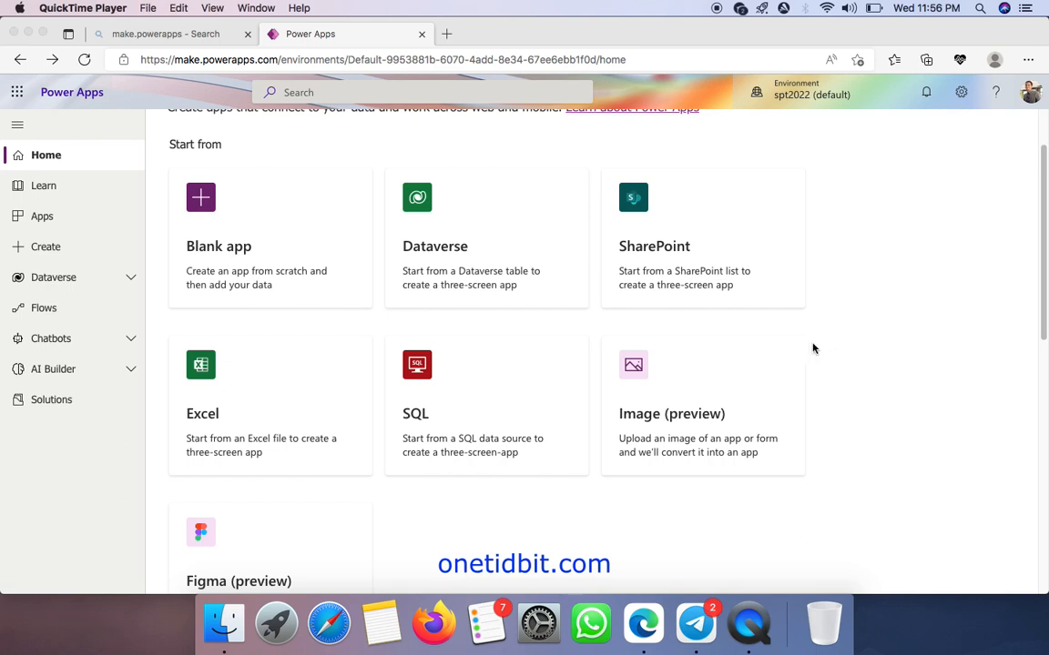
mouse_move(819, 354)
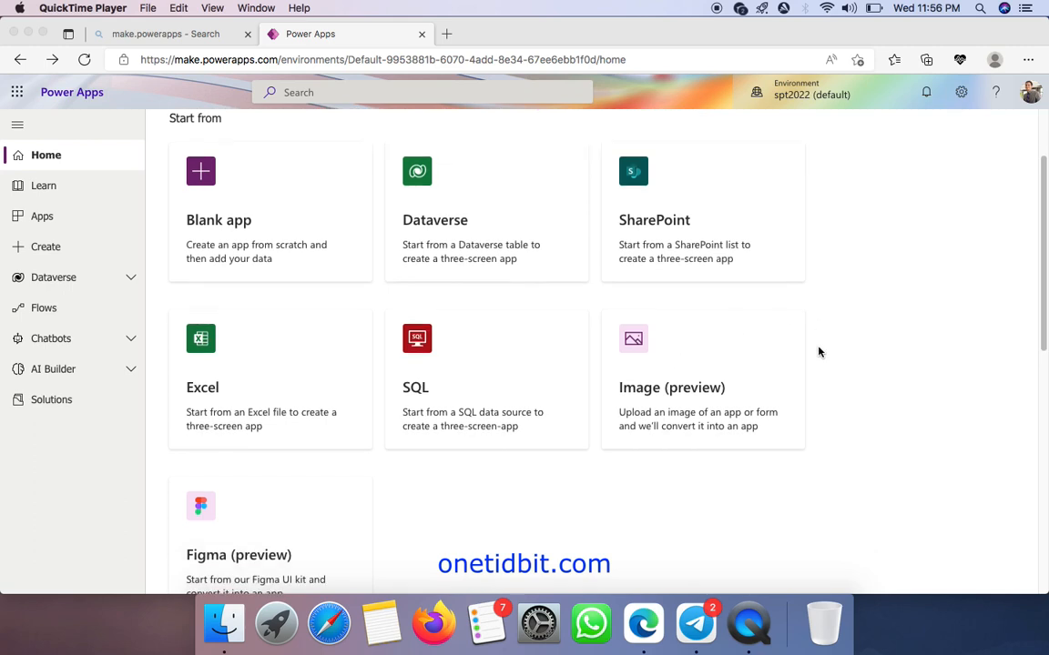
mouse_move(754, 353)
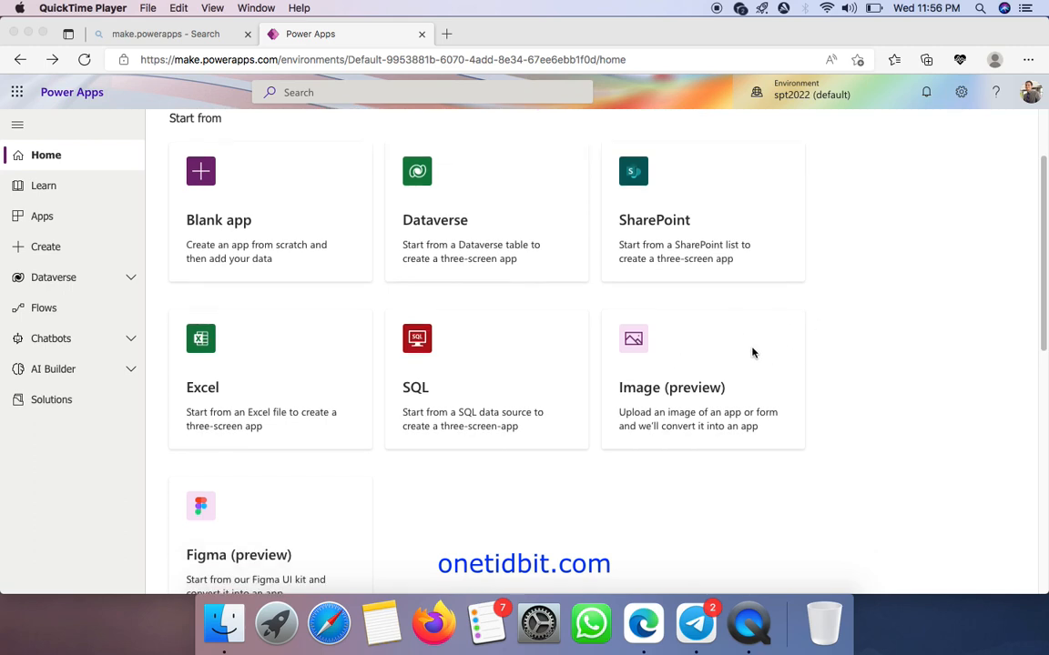
mouse_move(716, 353)
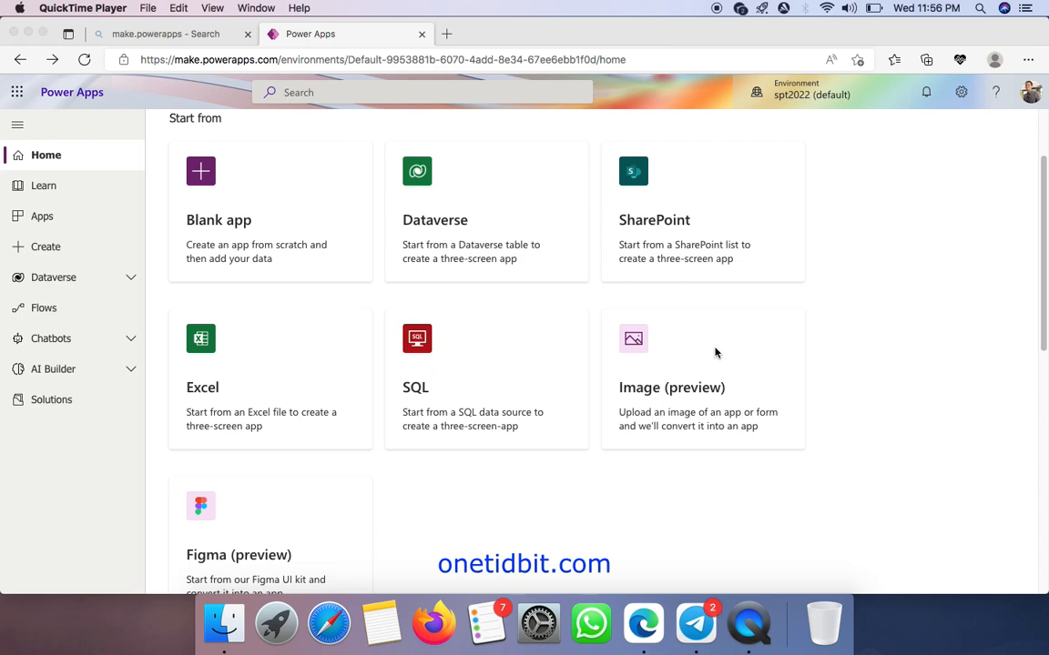
mouse_move(634, 353)
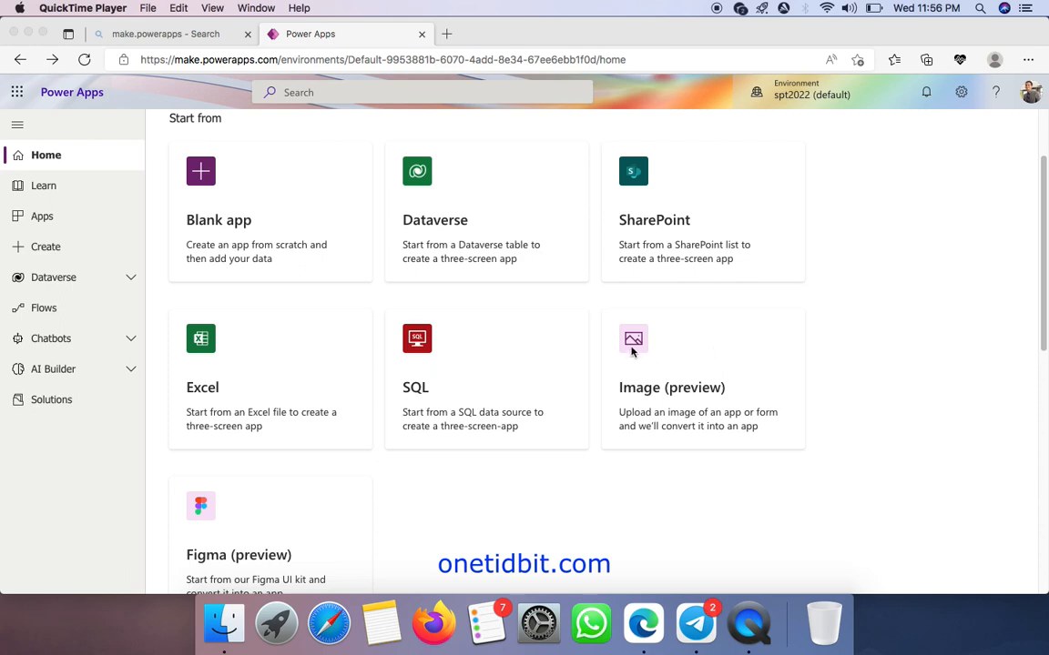
mouse_move(641, 344)
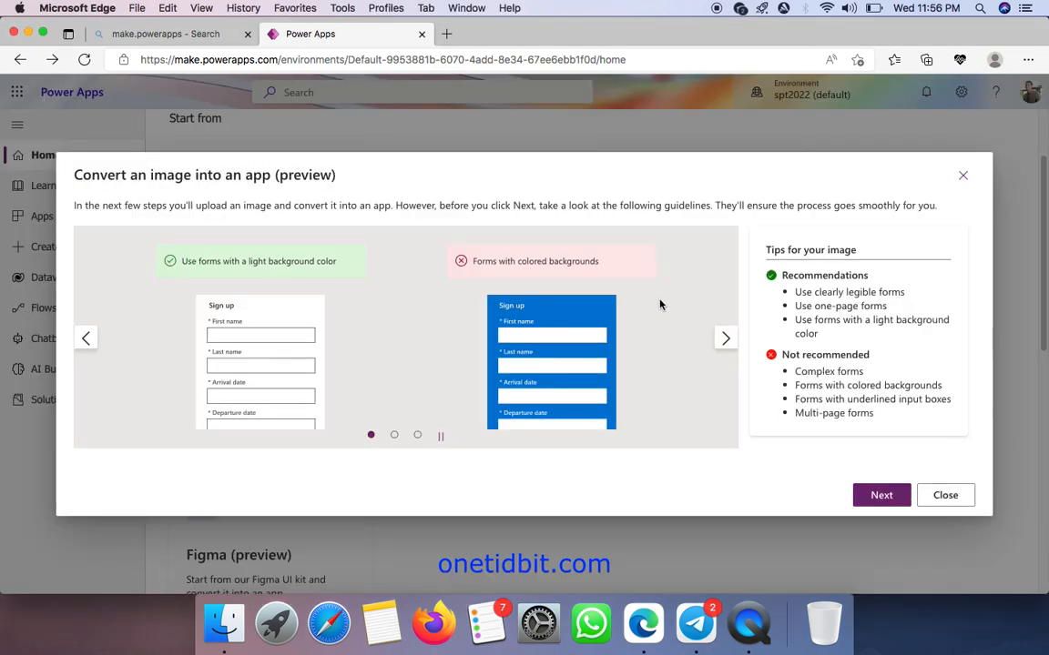
mouse_move(192, 273)
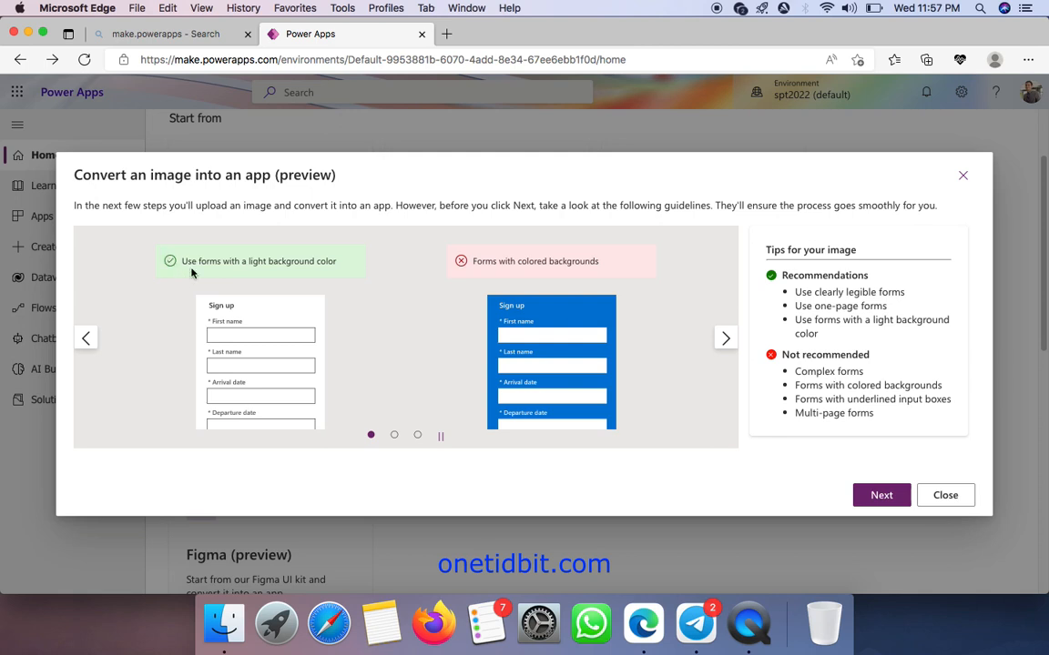
mouse_move(269, 229)
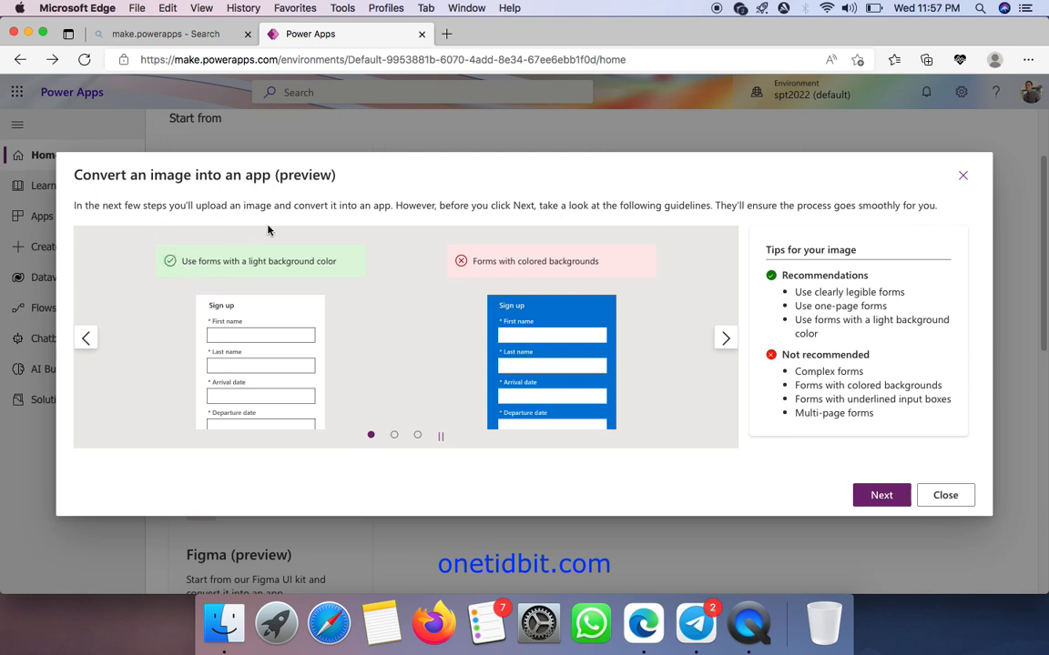
mouse_move(255, 313)
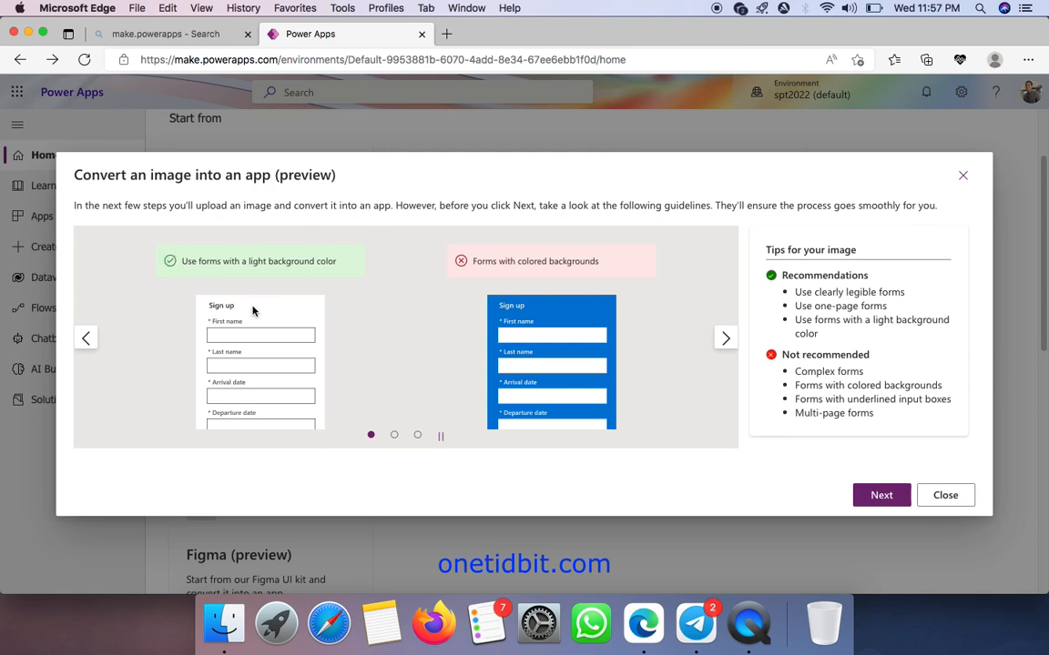
mouse_move(266, 337)
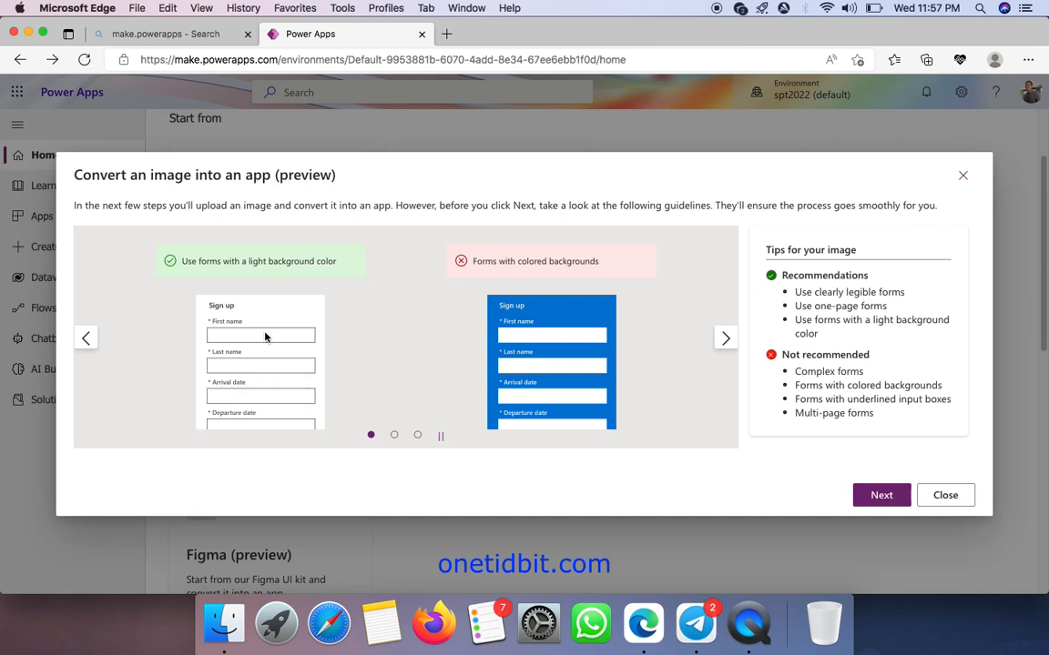
mouse_move(562, 344)
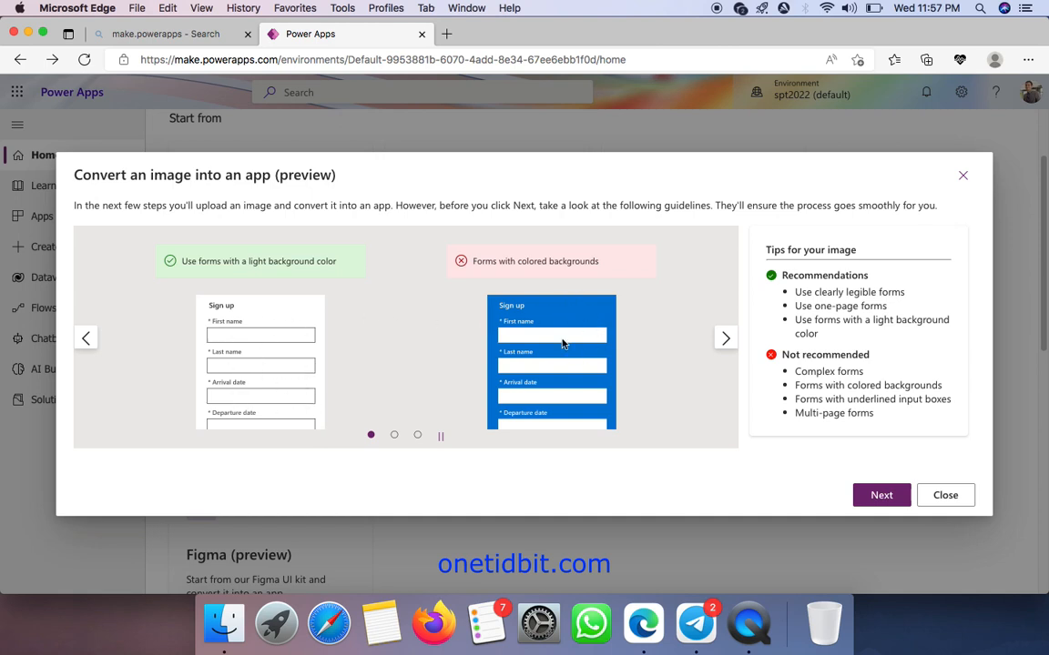
mouse_move(260, 350)
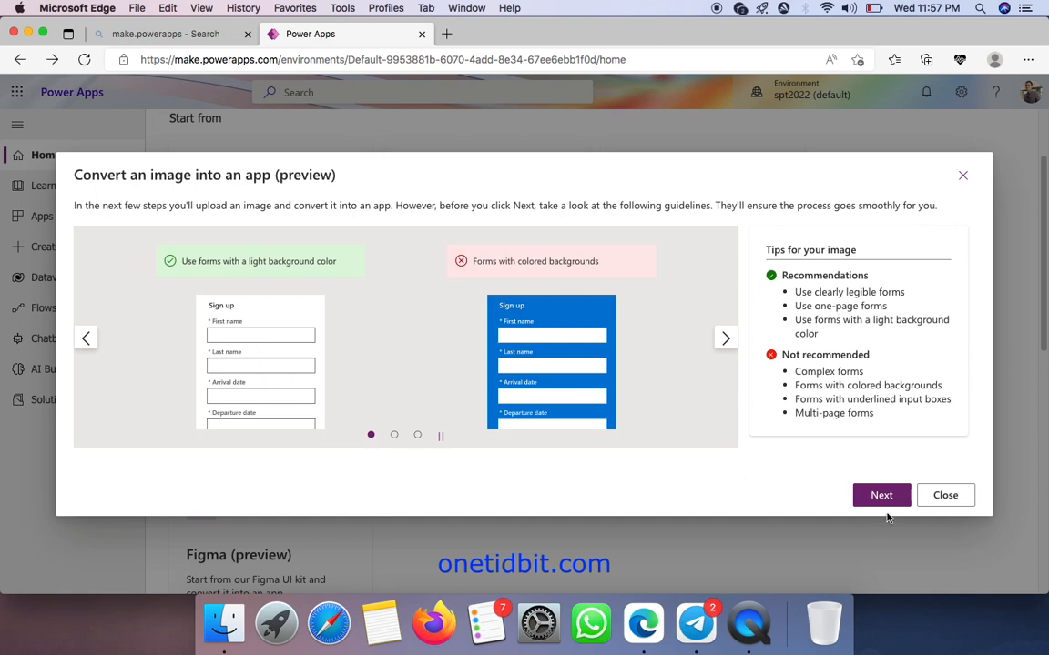
Move to the upload step and name the new app Test123456789.
click(881, 495)
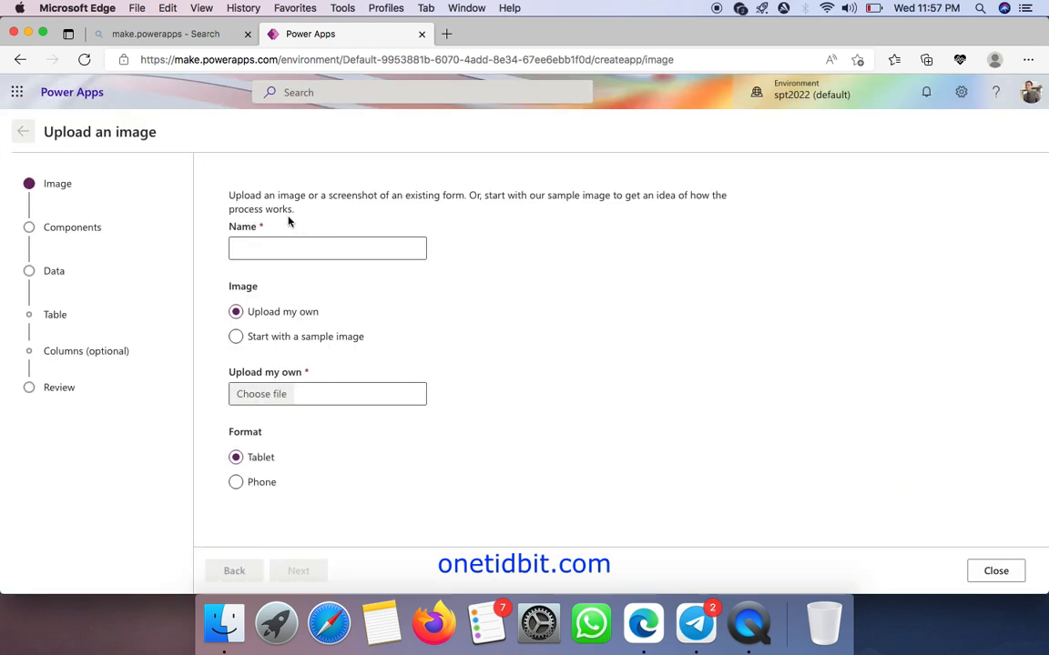
click(328, 248)
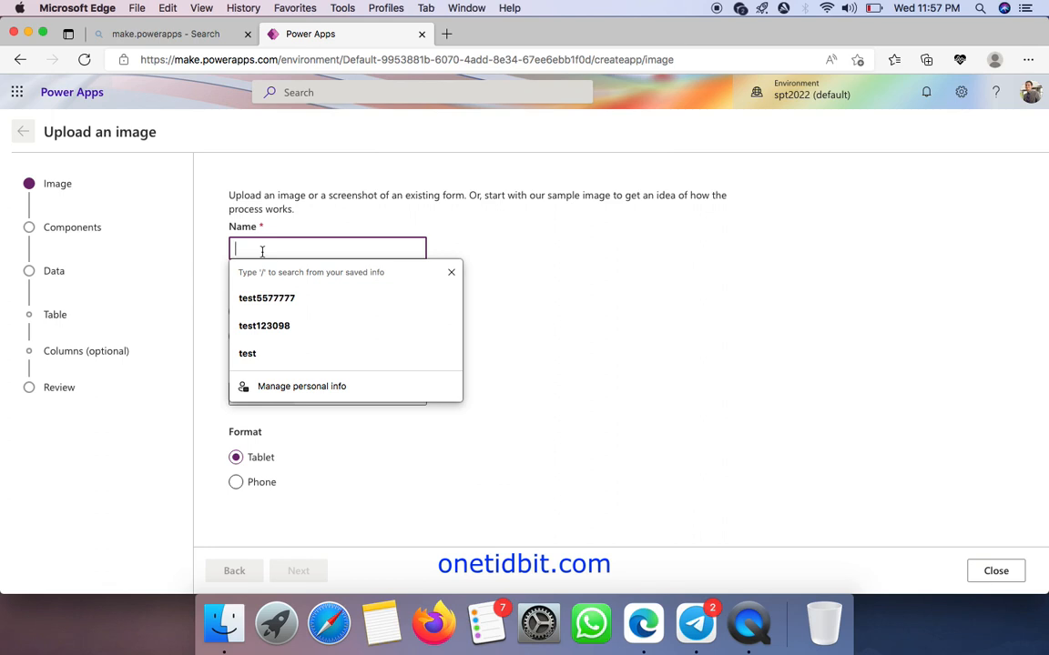
text(Test1234)
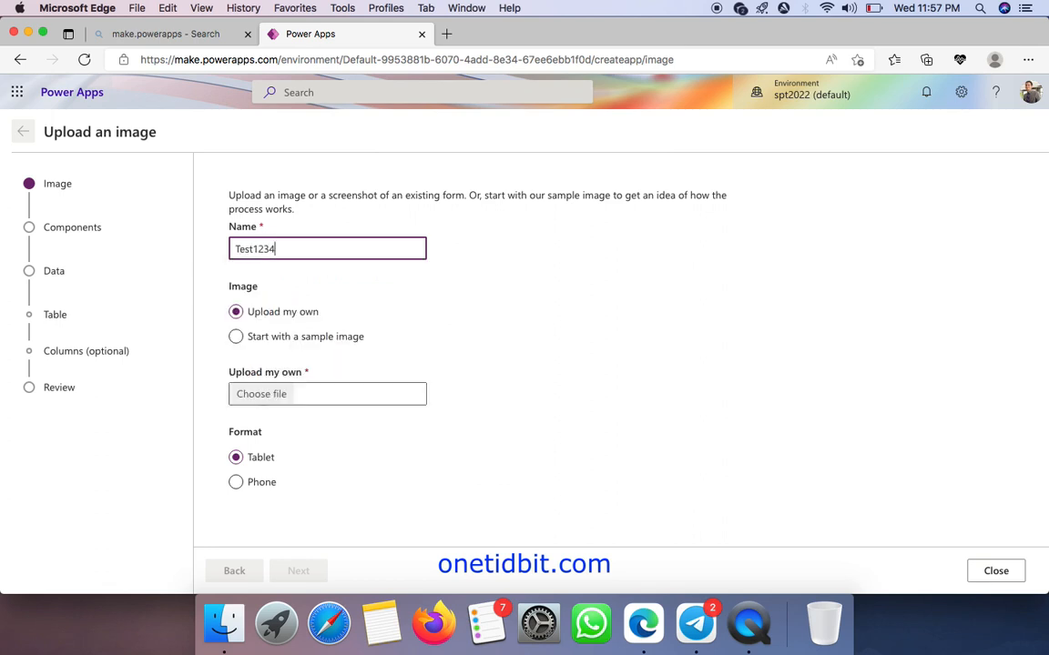
text(56789)
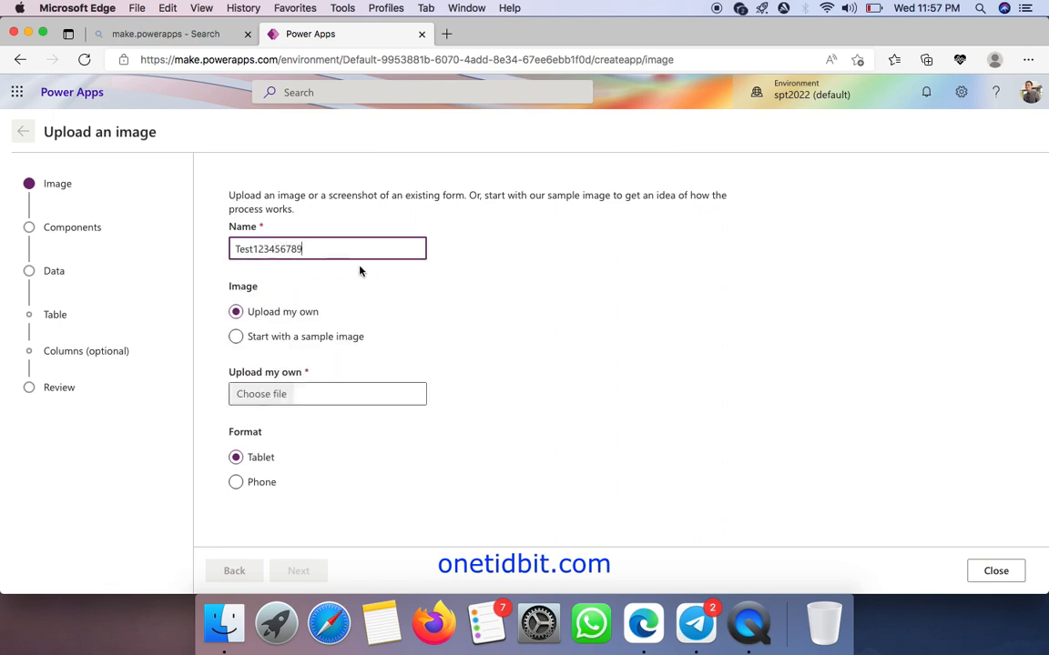
mouse_move(276, 623)
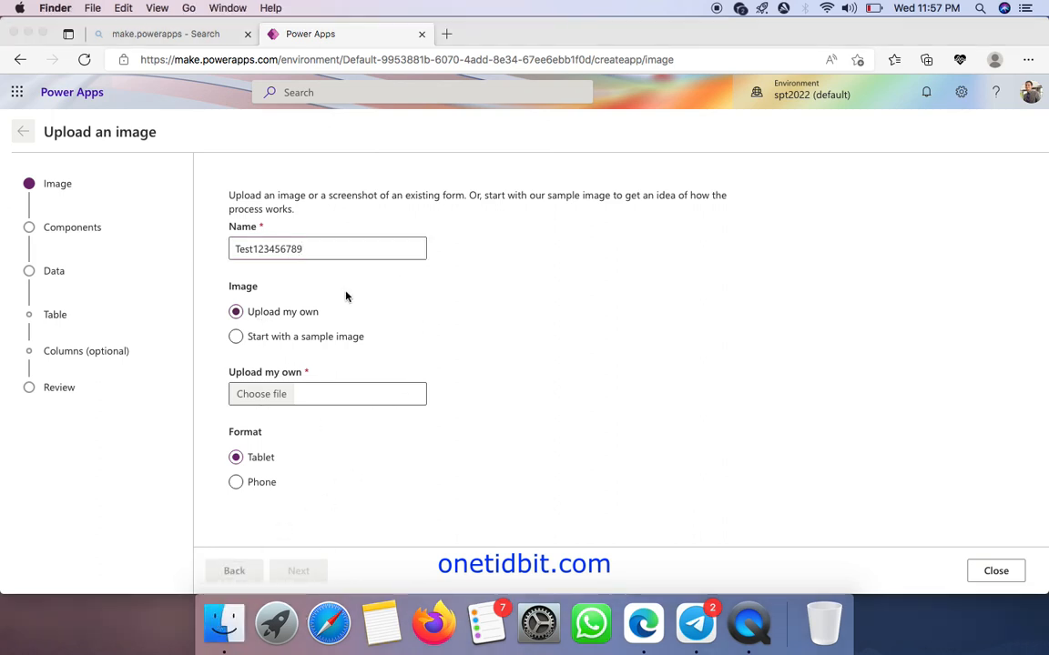
click(327, 393)
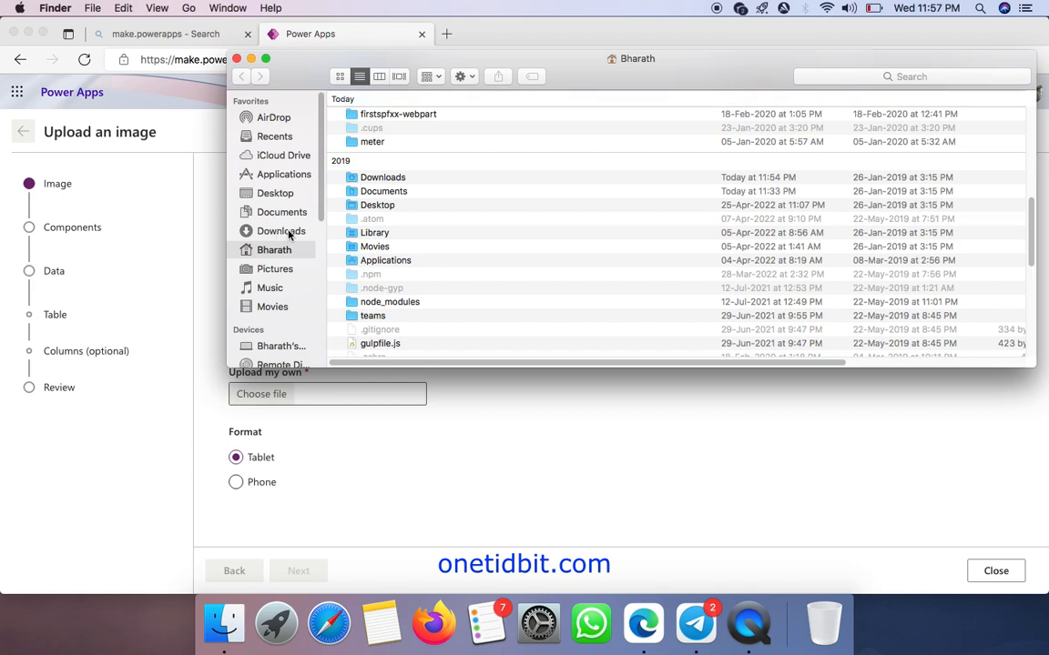
click(281, 229)
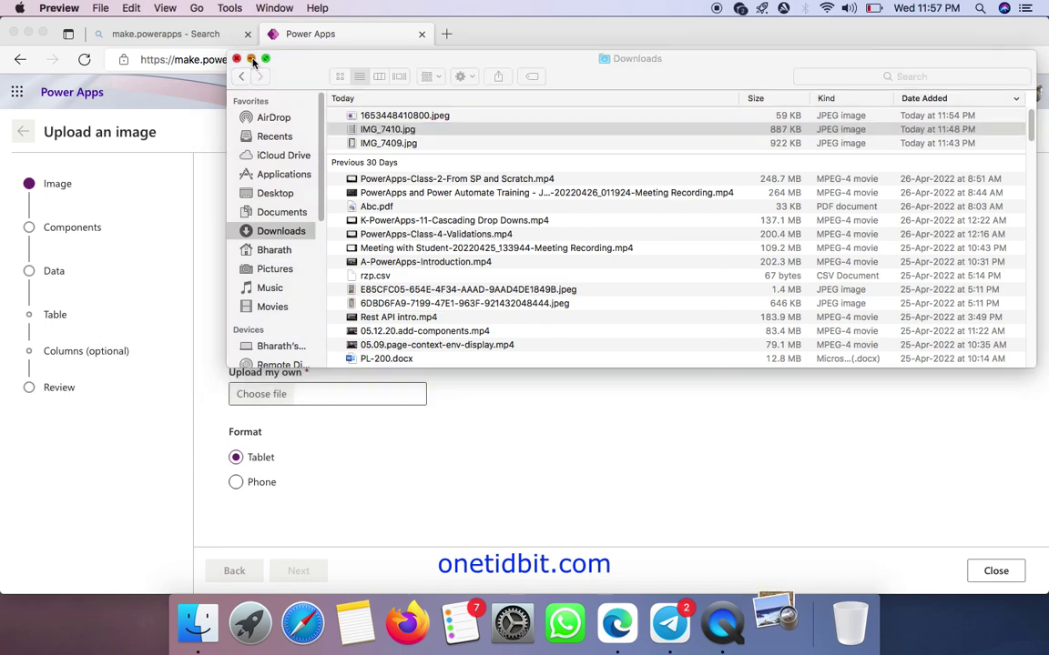
double_click(388, 128)
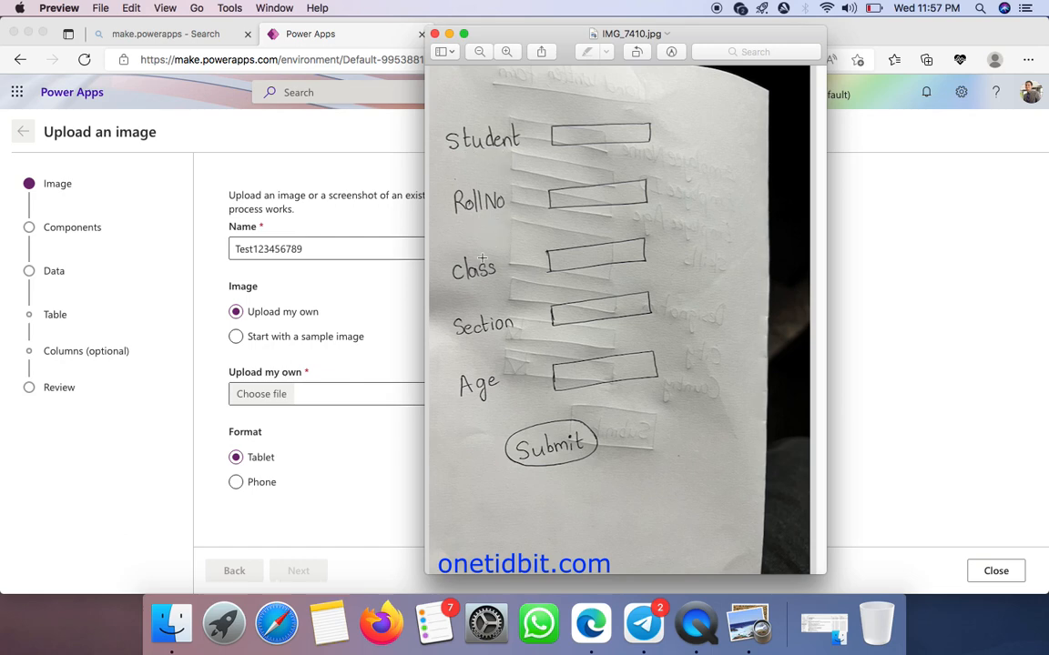
mouse_move(555, 446)
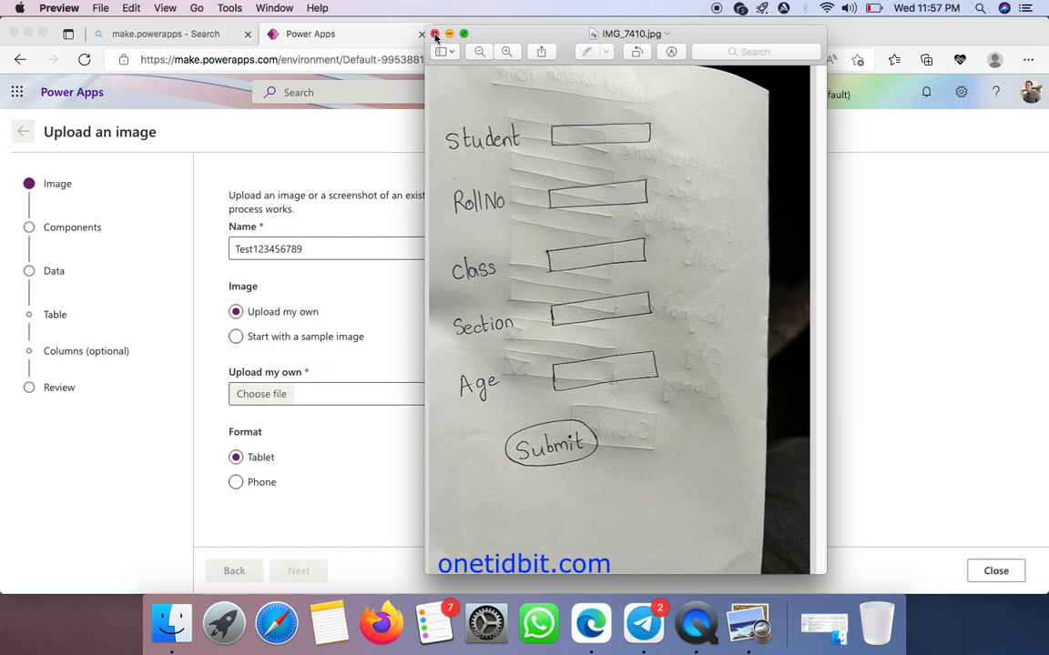
click(435, 33)
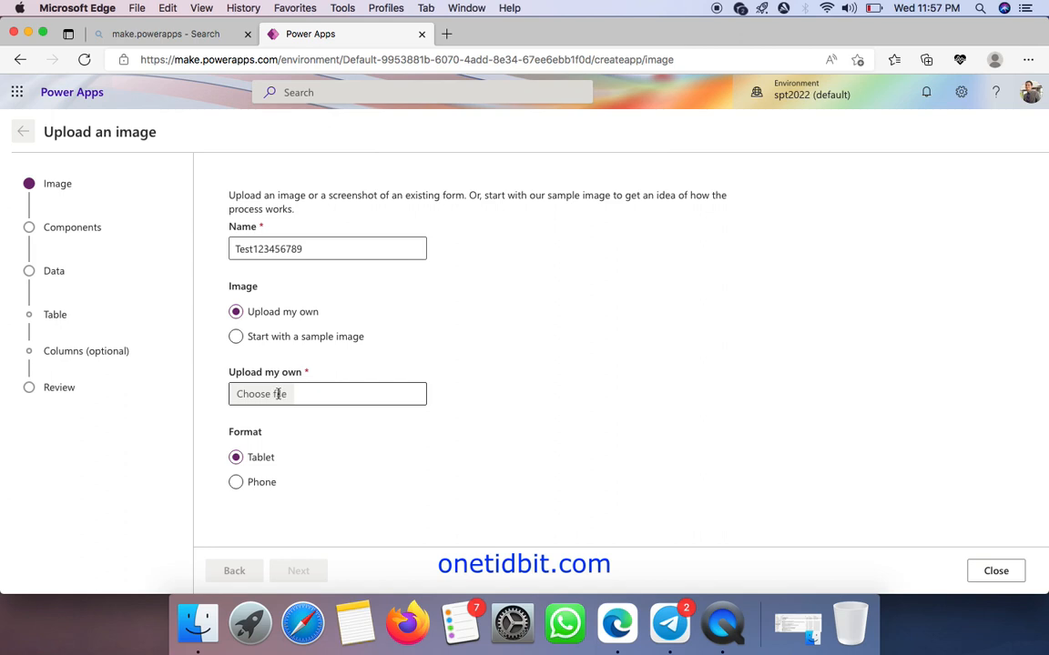
Upload IMG_7410.jpg with Phone (recommended) format and continue to component tagging.
click(327, 393)
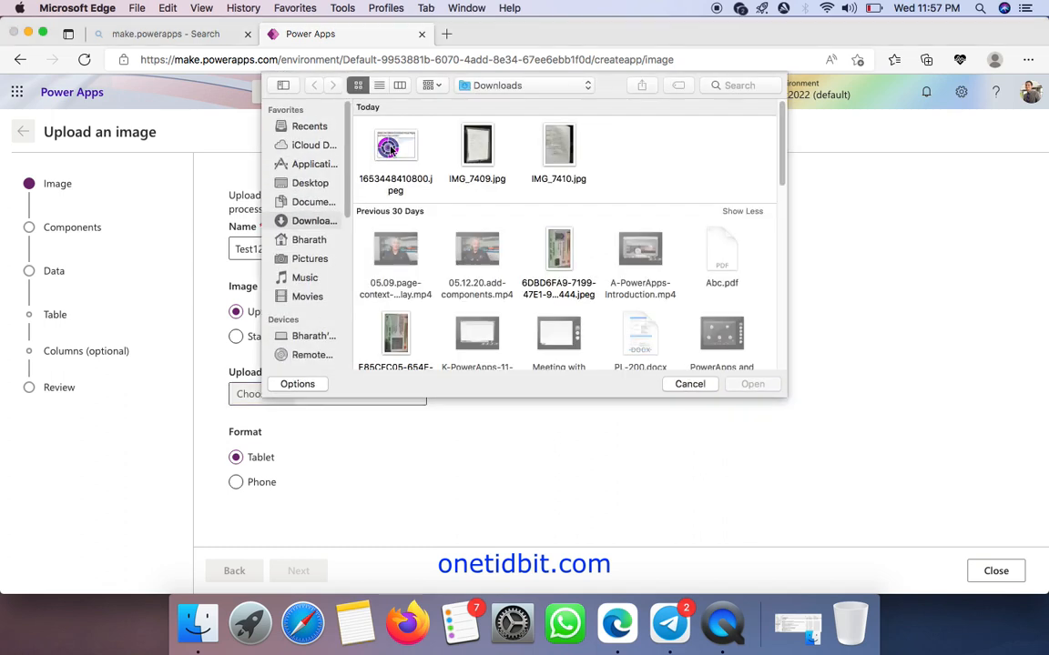
click(559, 145)
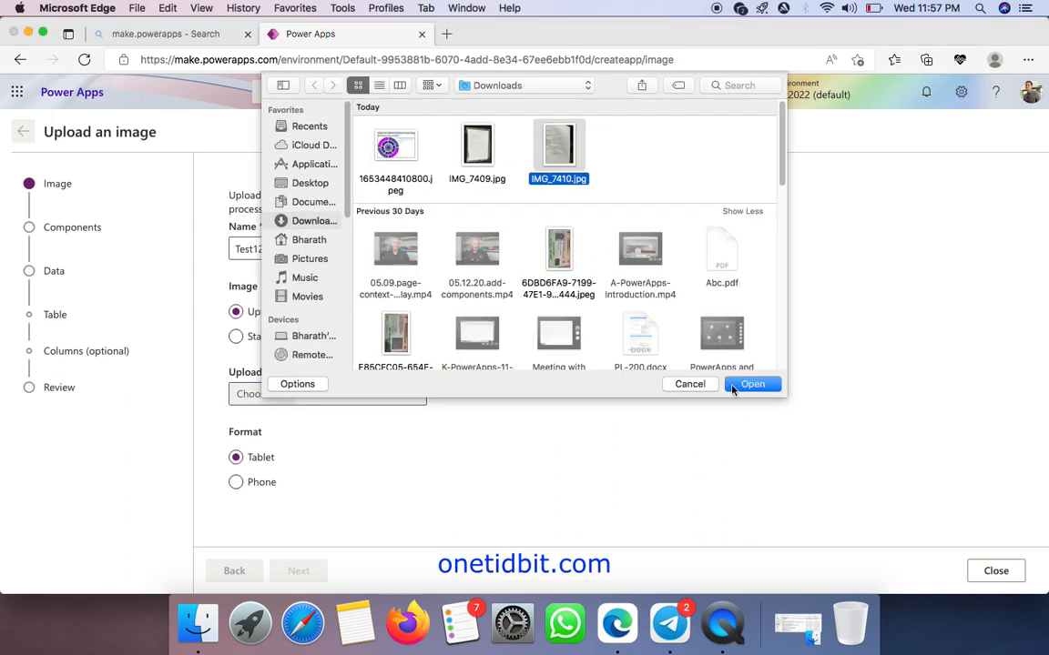
click(754, 382)
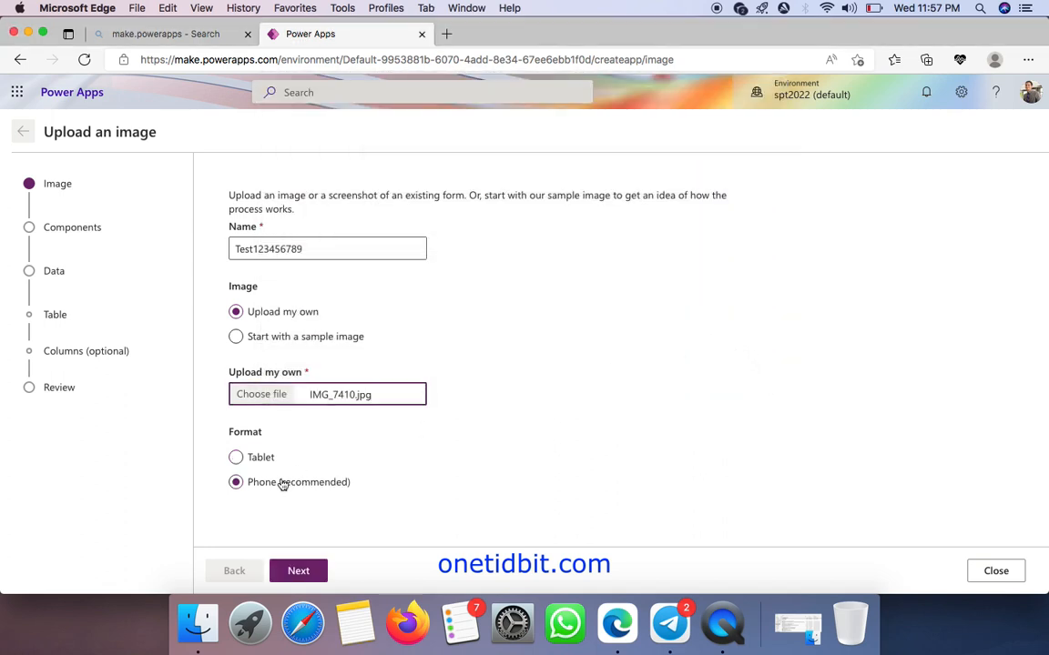
mouse_move(539, 357)
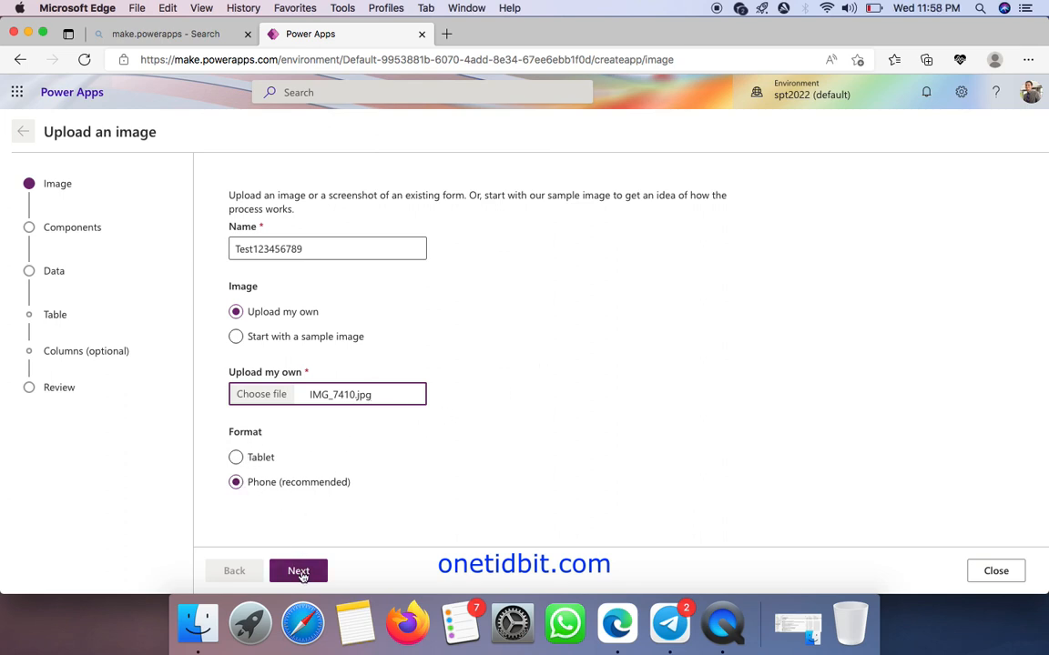
click(298, 571)
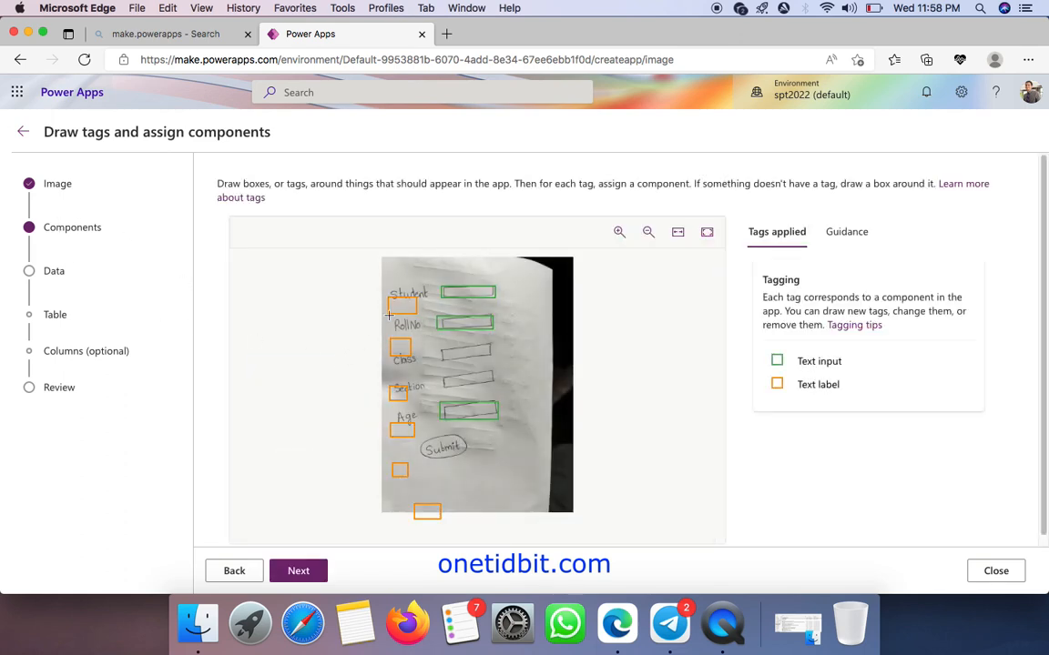
mouse_move(448, 355)
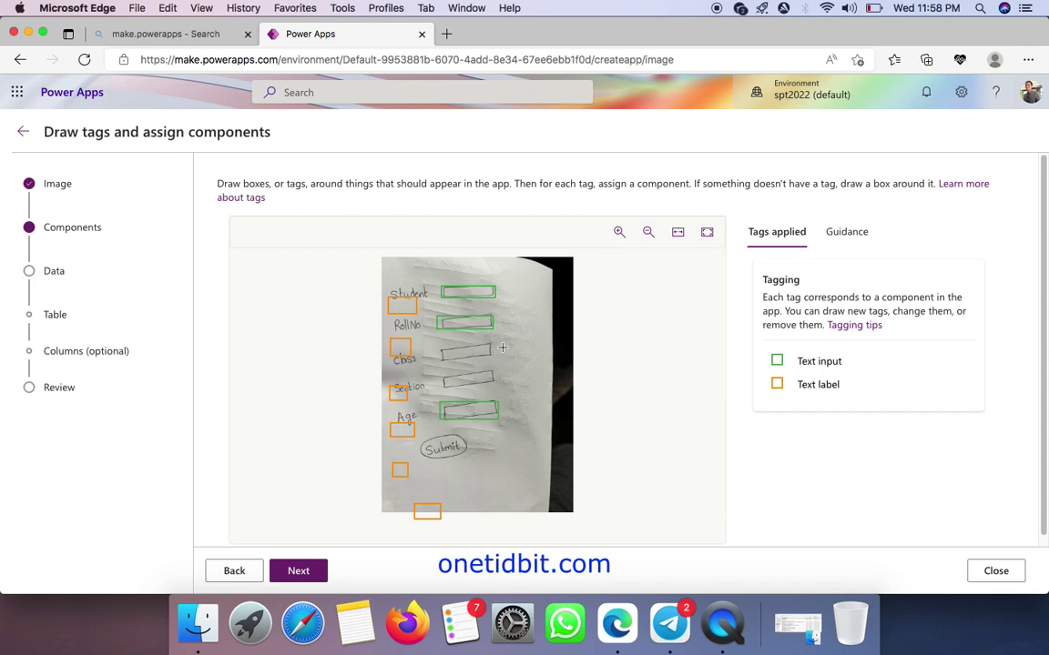
mouse_move(437, 344)
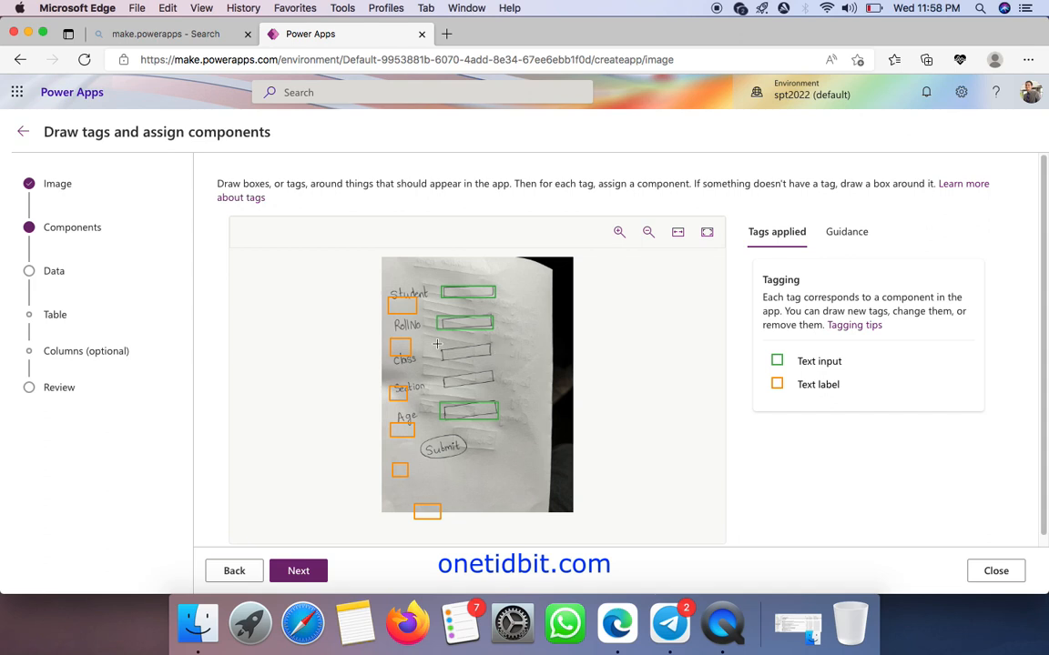
Adjust the detected text input tag beside the class field.
click(466, 353)
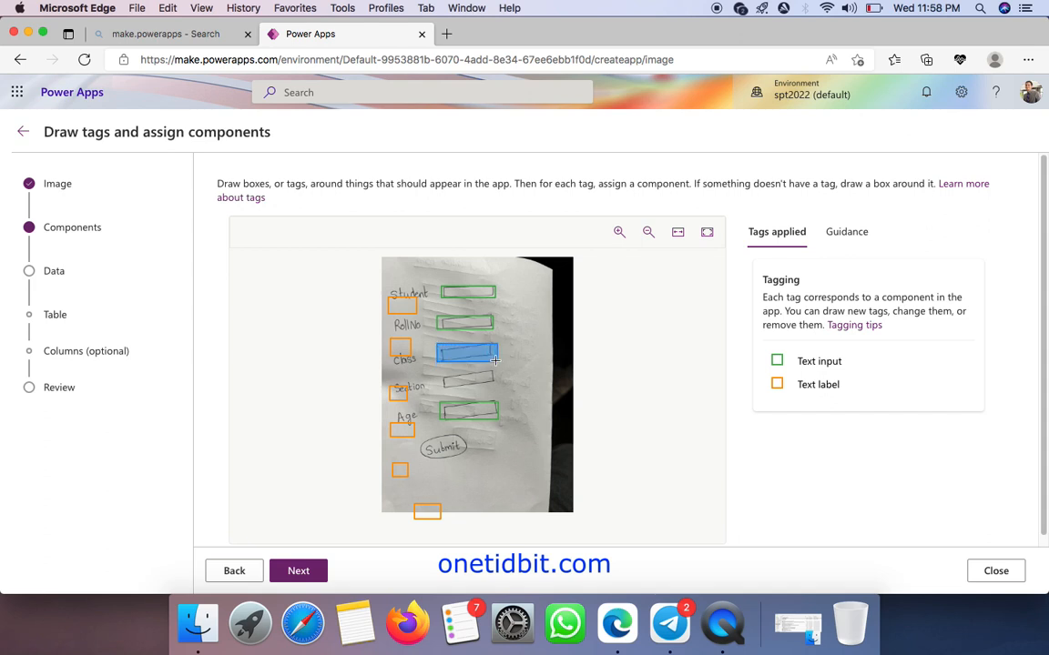
click(466, 349)
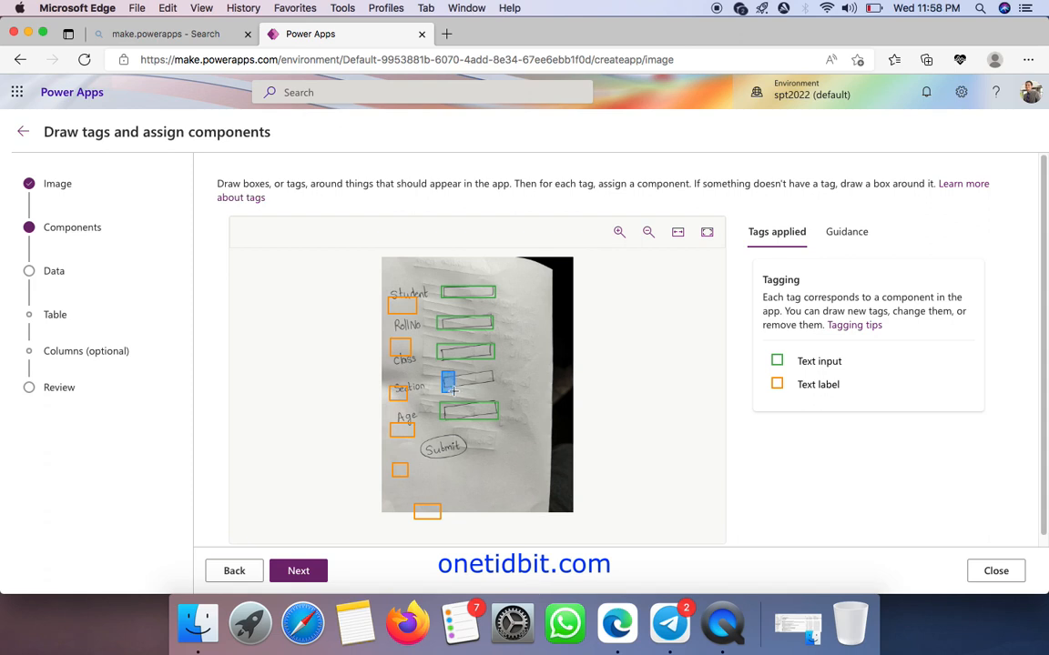
click(447, 382)
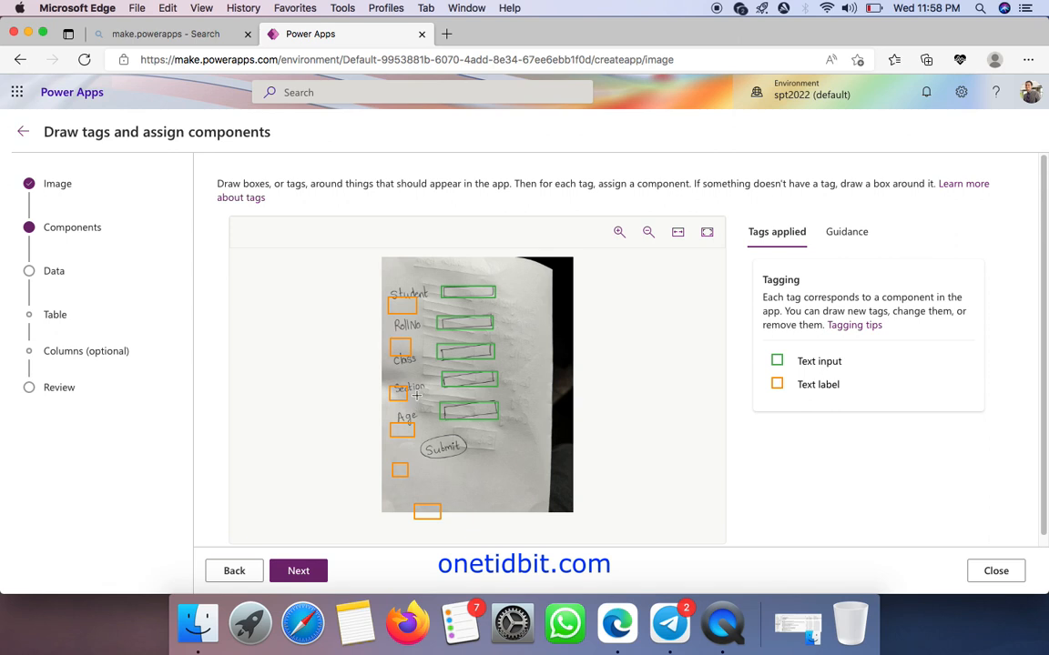
mouse_move(418, 435)
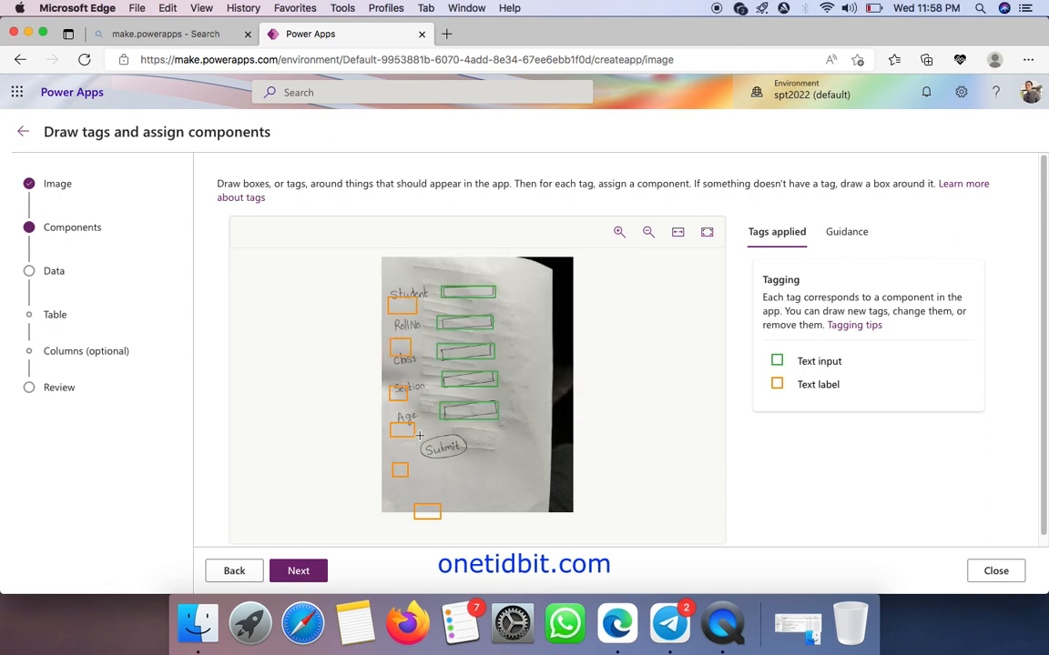
Draw a tag box around the Submit circle and assign it as a Button.
drag(420, 435, 469, 458)
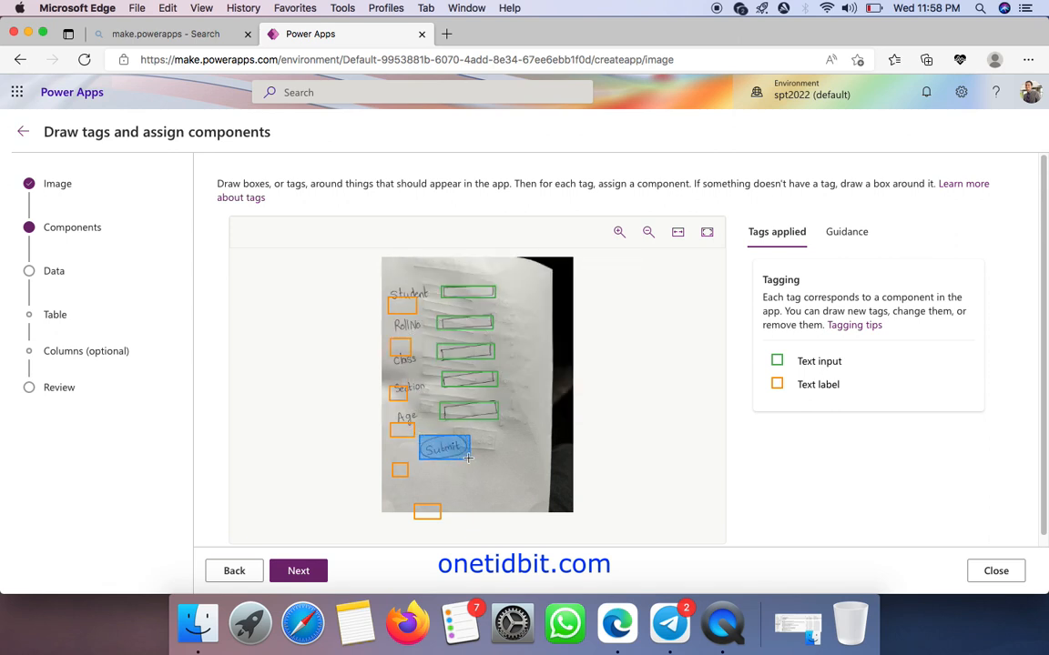
click(444, 448)
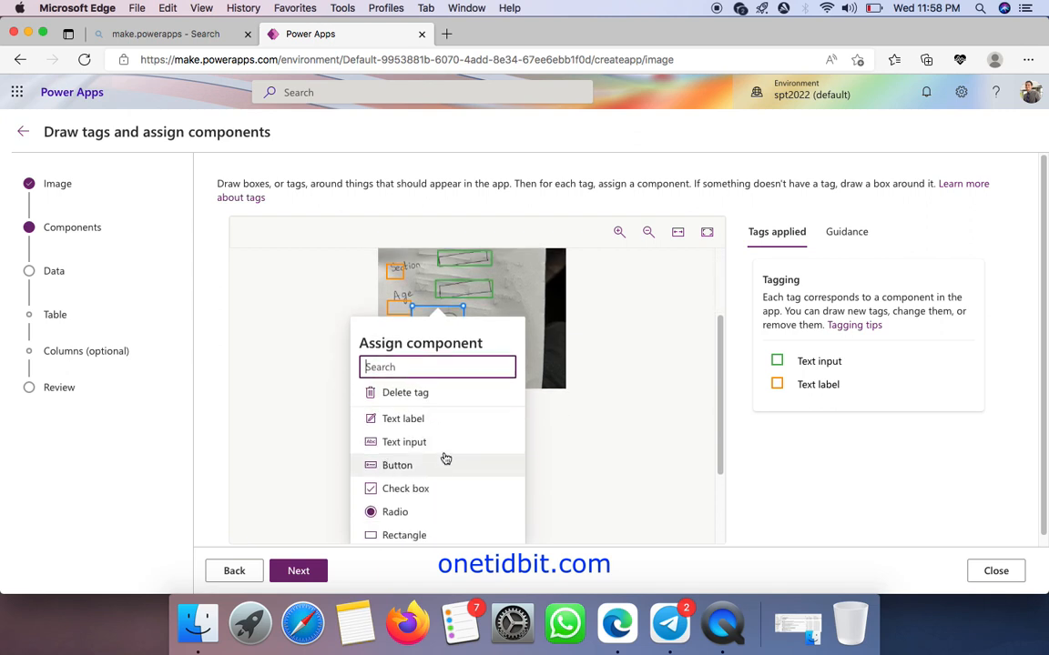
click(397, 466)
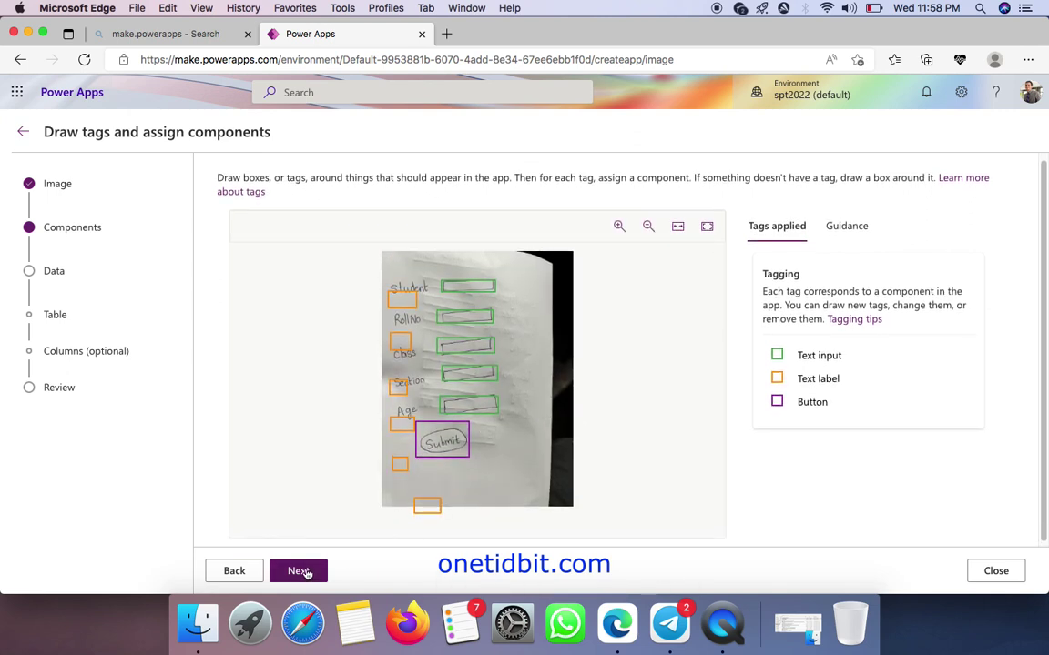
Skip the data table setup and create the app from the form photo.
click(299, 571)
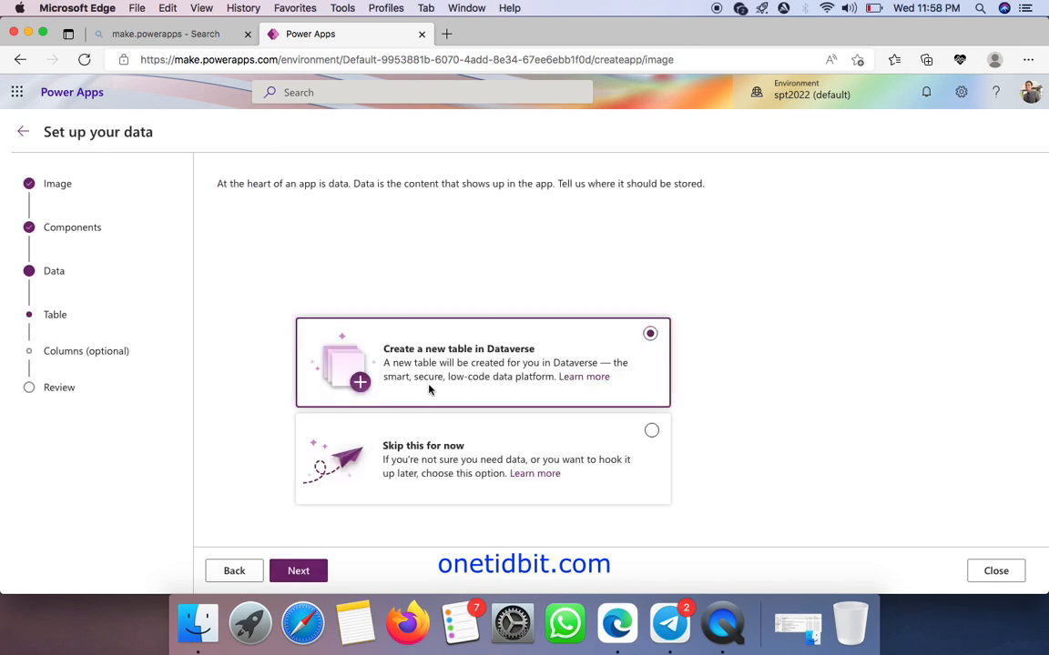
mouse_move(521, 362)
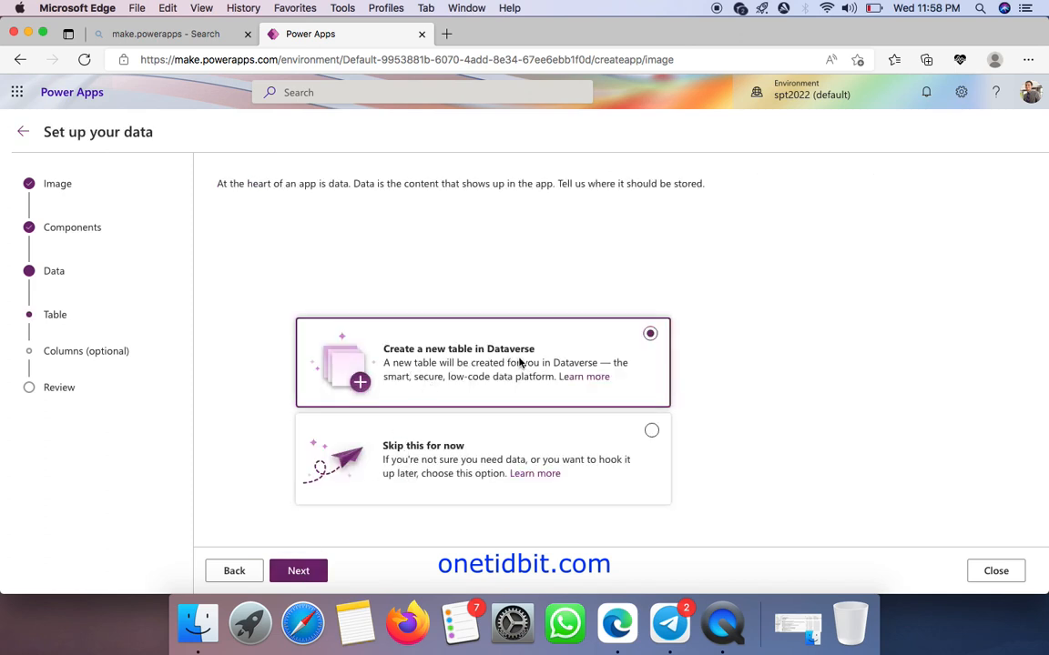
mouse_move(524, 362)
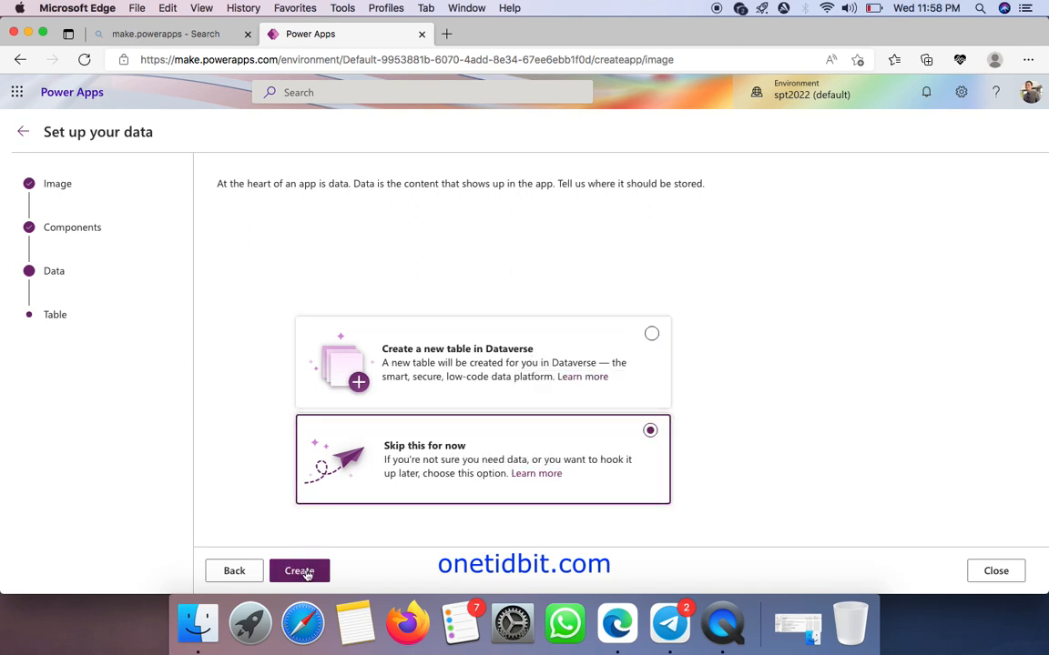
click(299, 572)
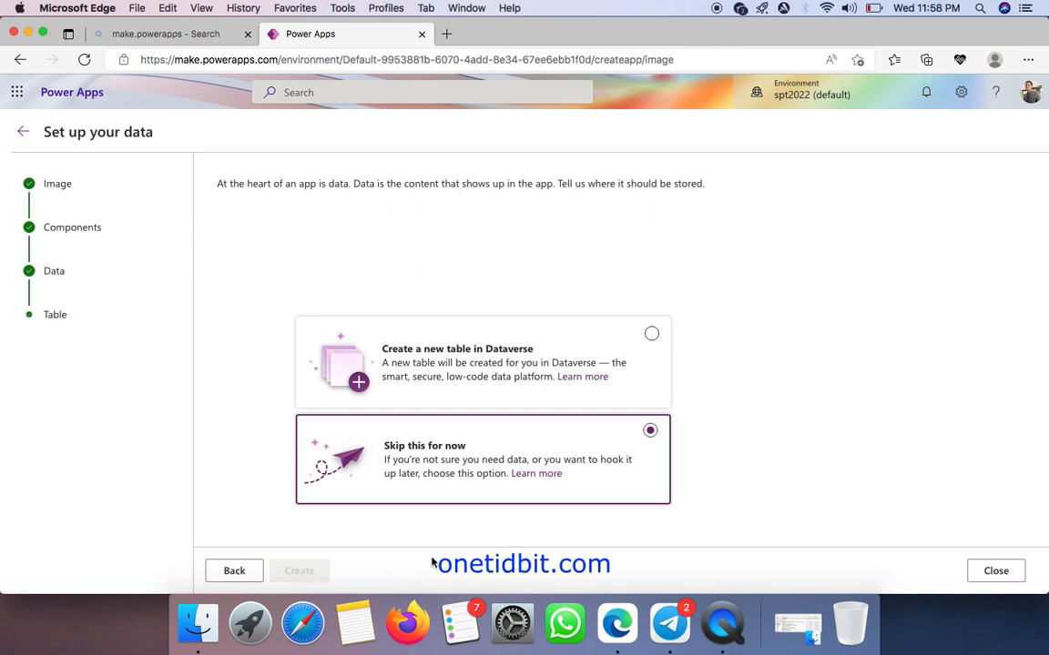
mouse_move(736, 404)
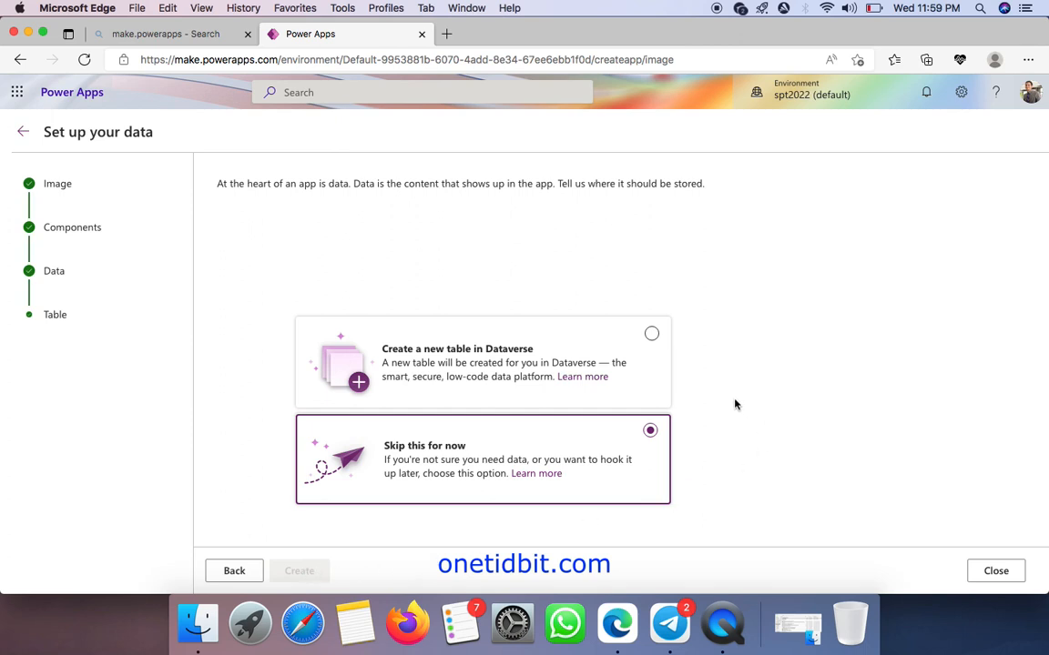
click(298, 572)
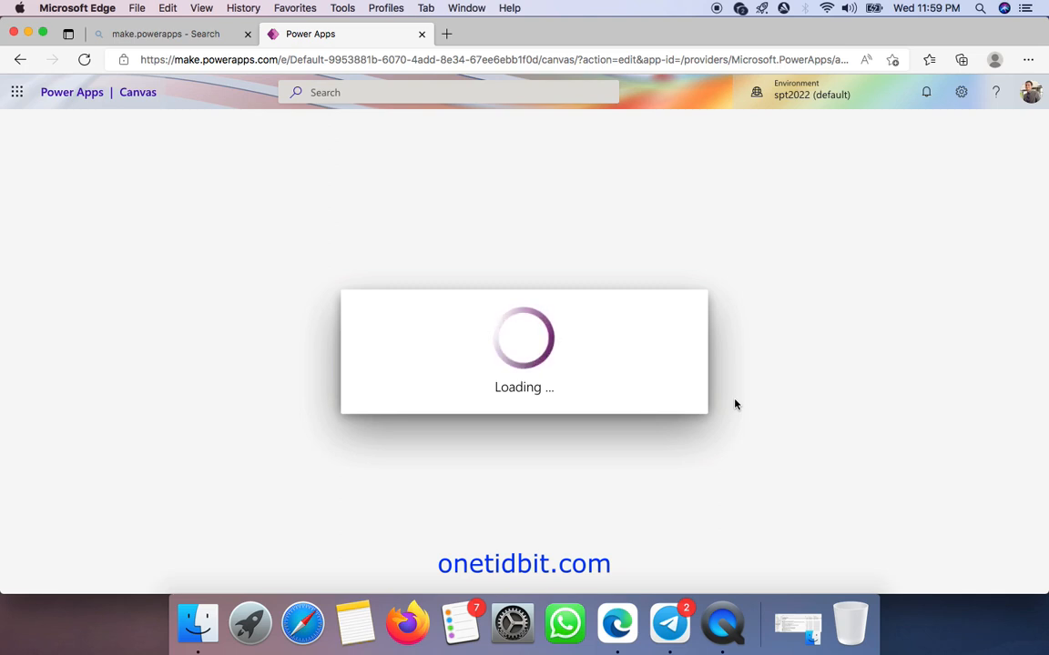
mouse_move(634, 295)
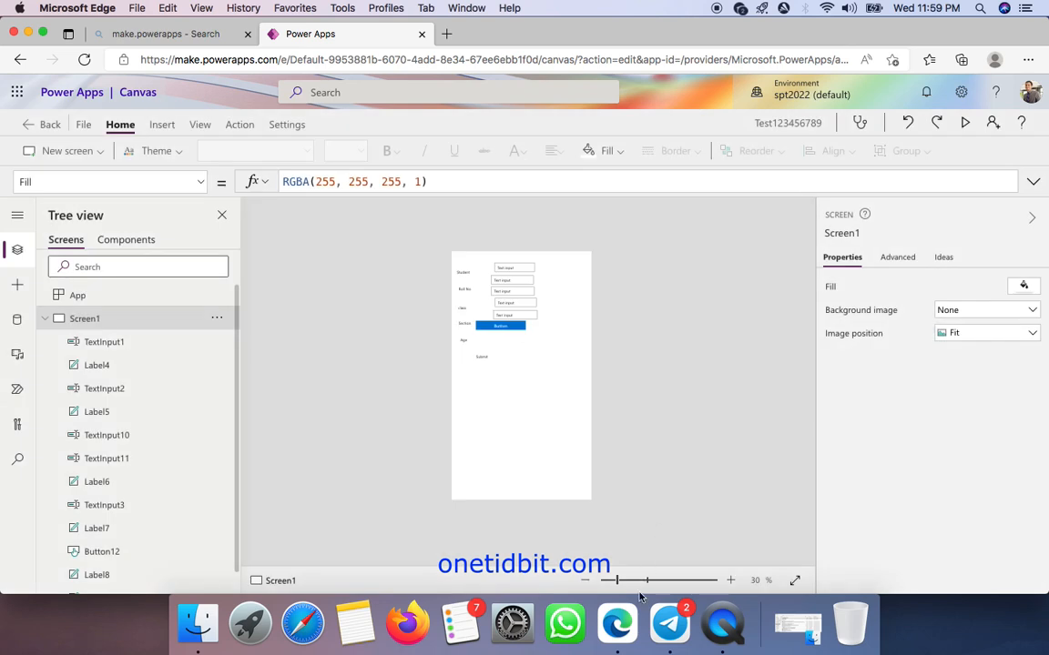
Zoom to 104% and move the Roll No, class, Section and Age labels beside their inputs.
drag(612, 581, 646, 581)
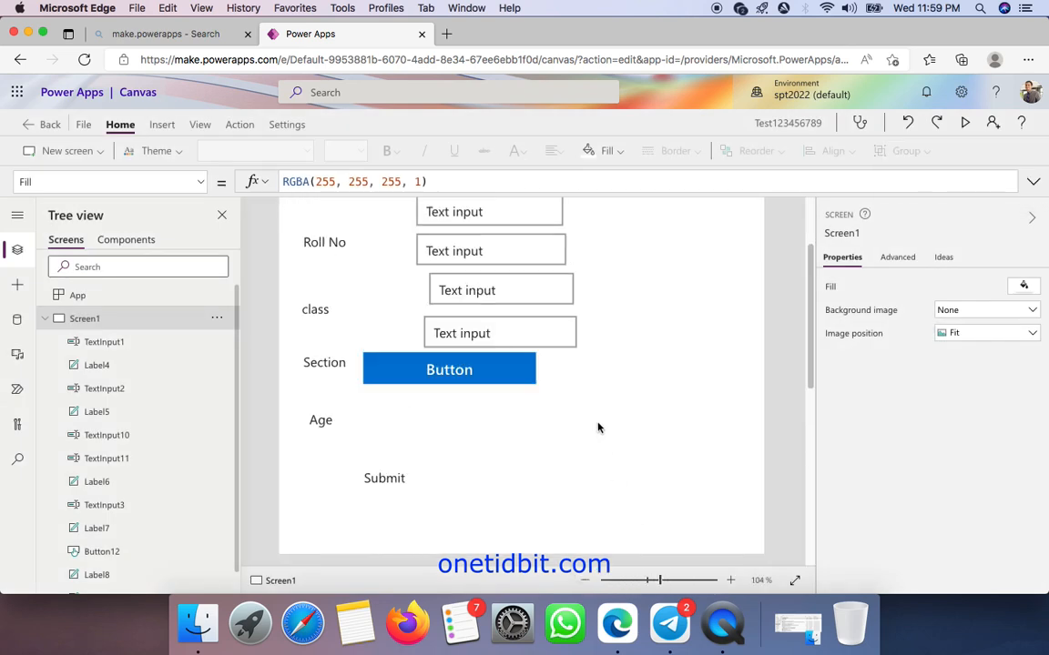
scroll(up, 3)
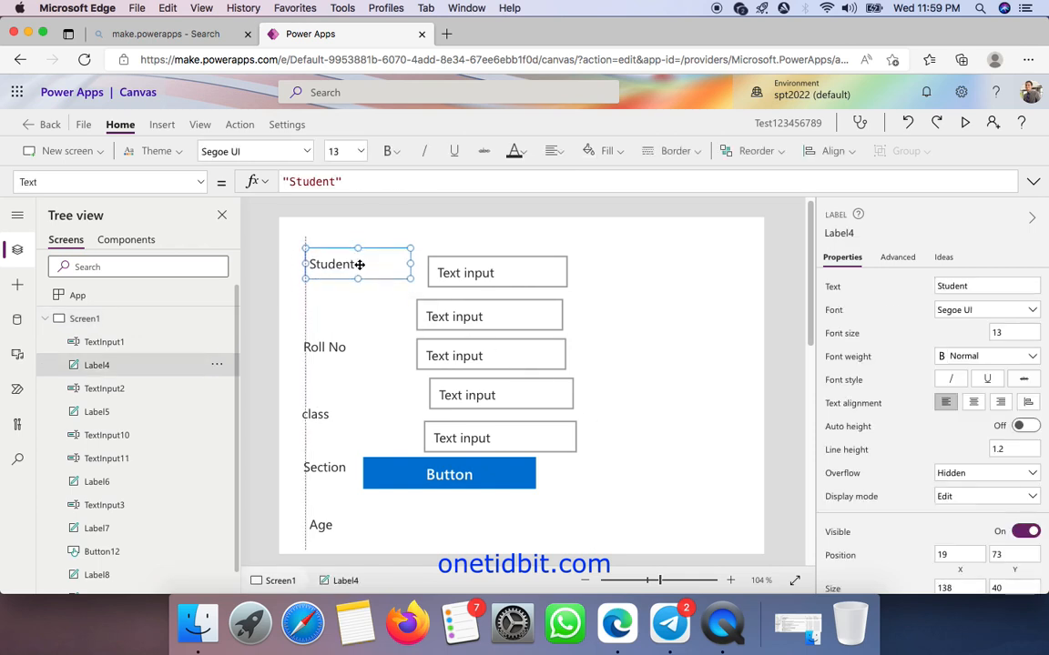
click(324, 346)
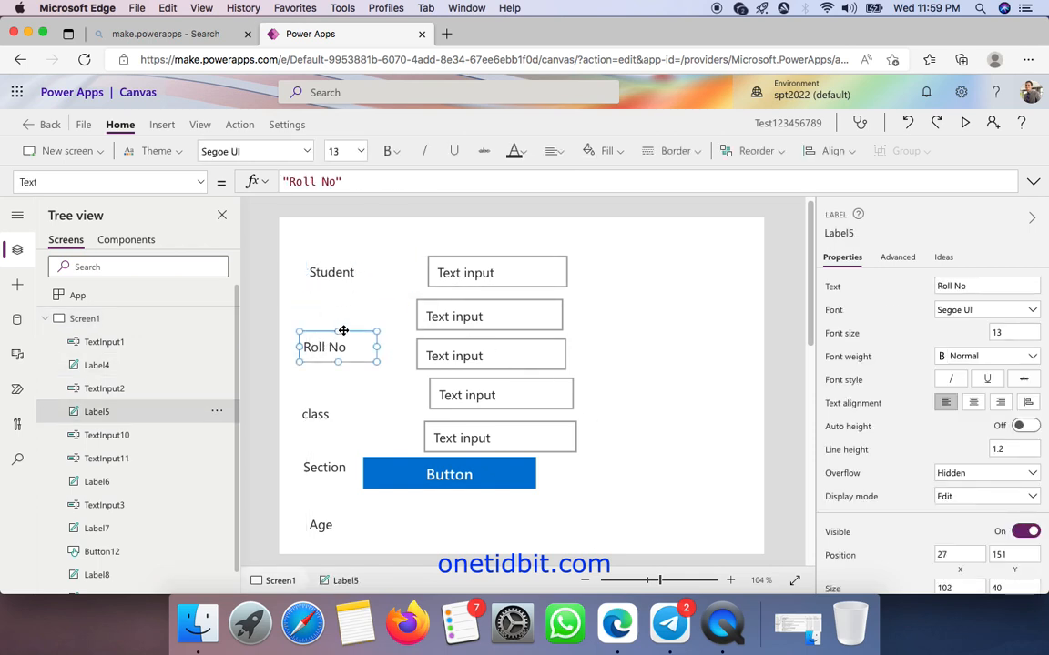
click(315, 415)
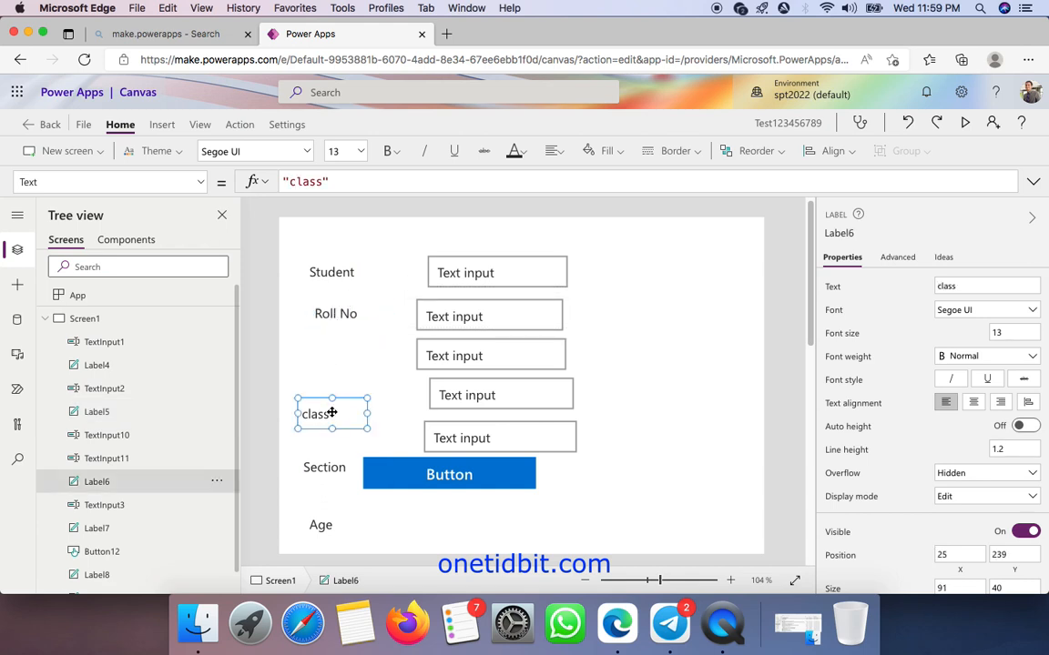
drag(331, 415, 348, 353)
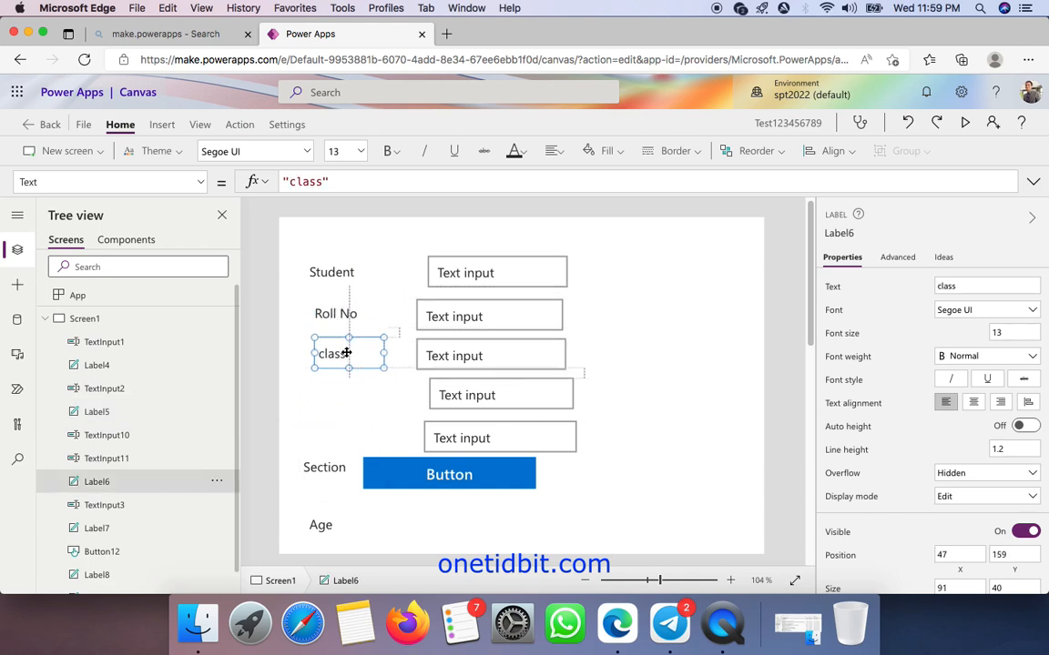
click(338, 394)
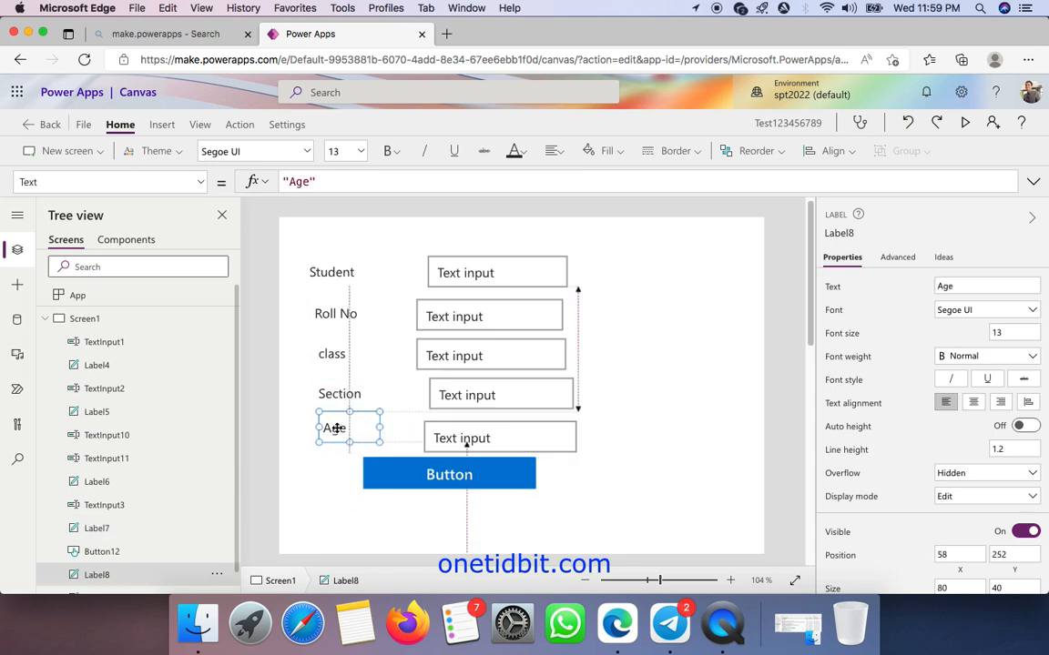
click(472, 273)
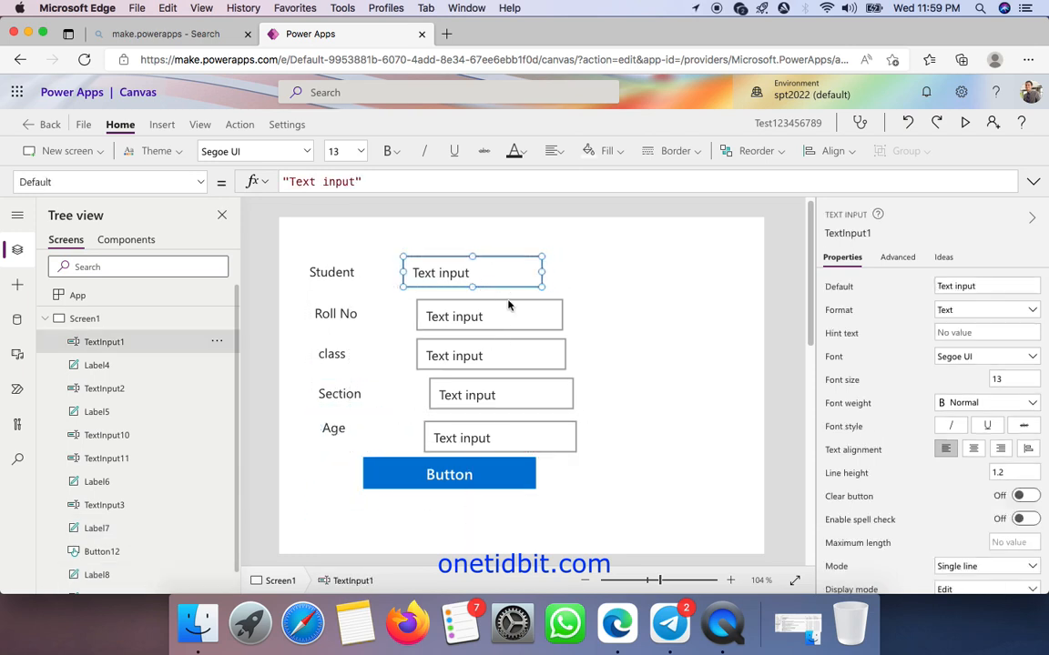
Line up the Roll No, class and Section text inputs with Student's and align the button below.
click(476, 313)
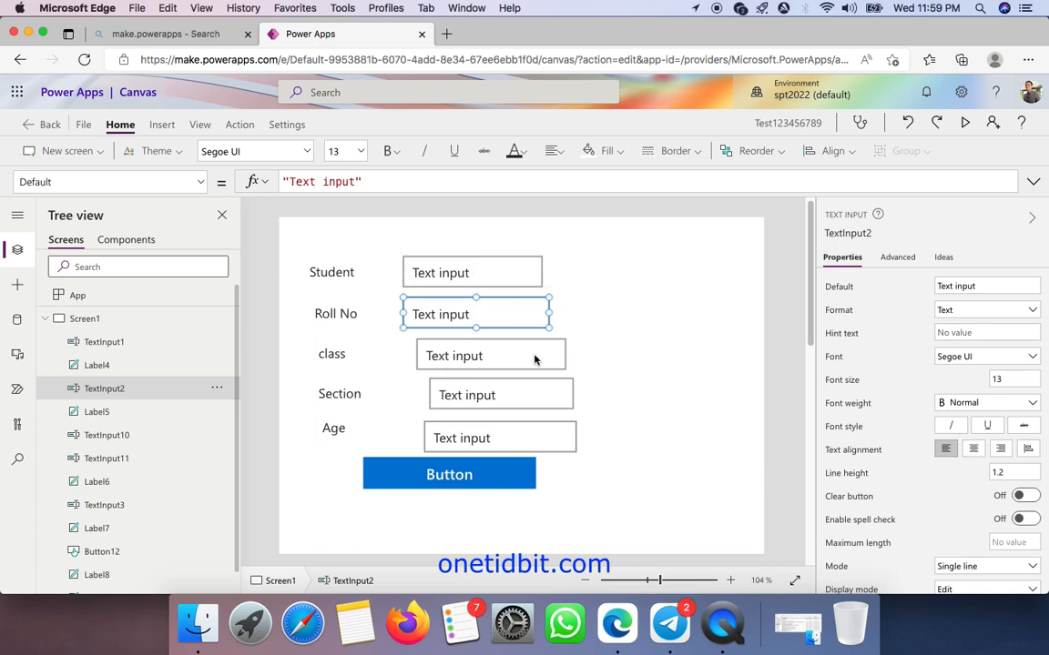
click(501, 393)
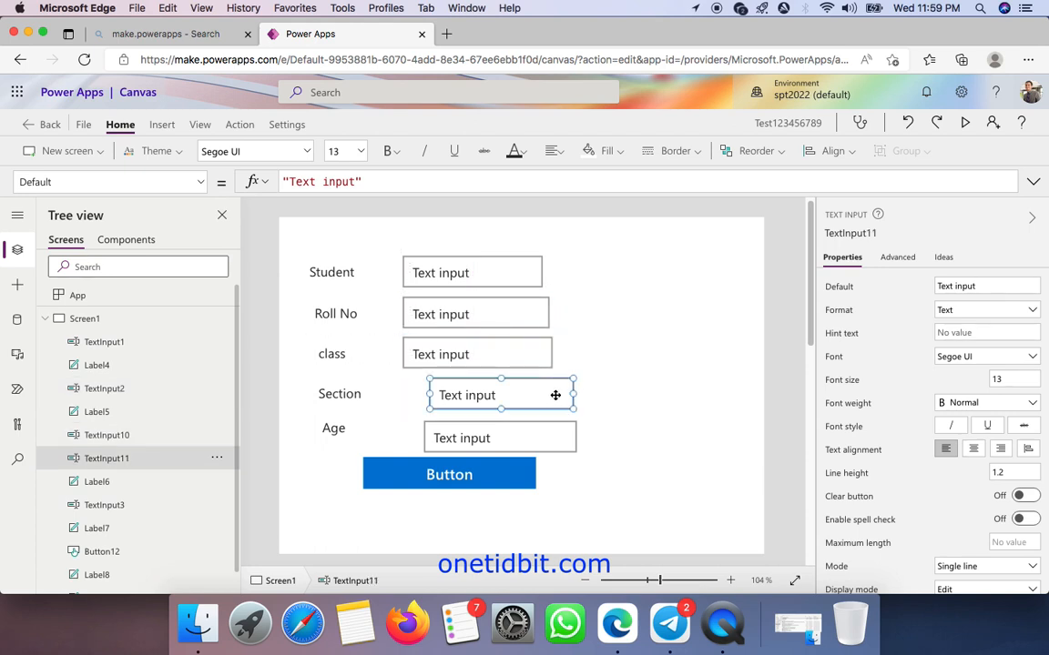
click(499, 437)
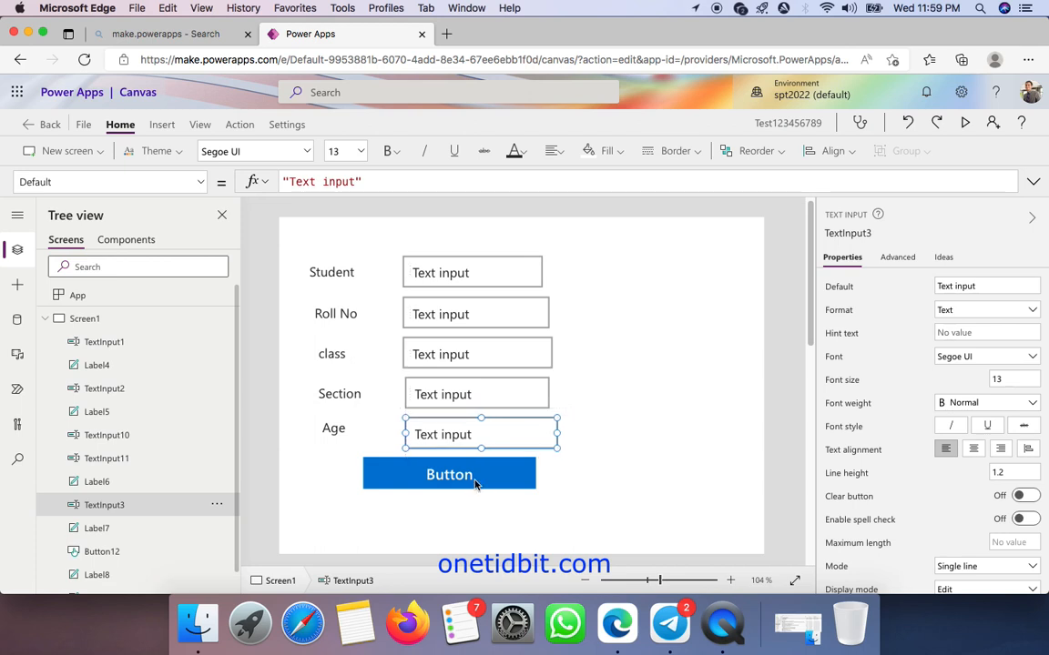
click(448, 473)
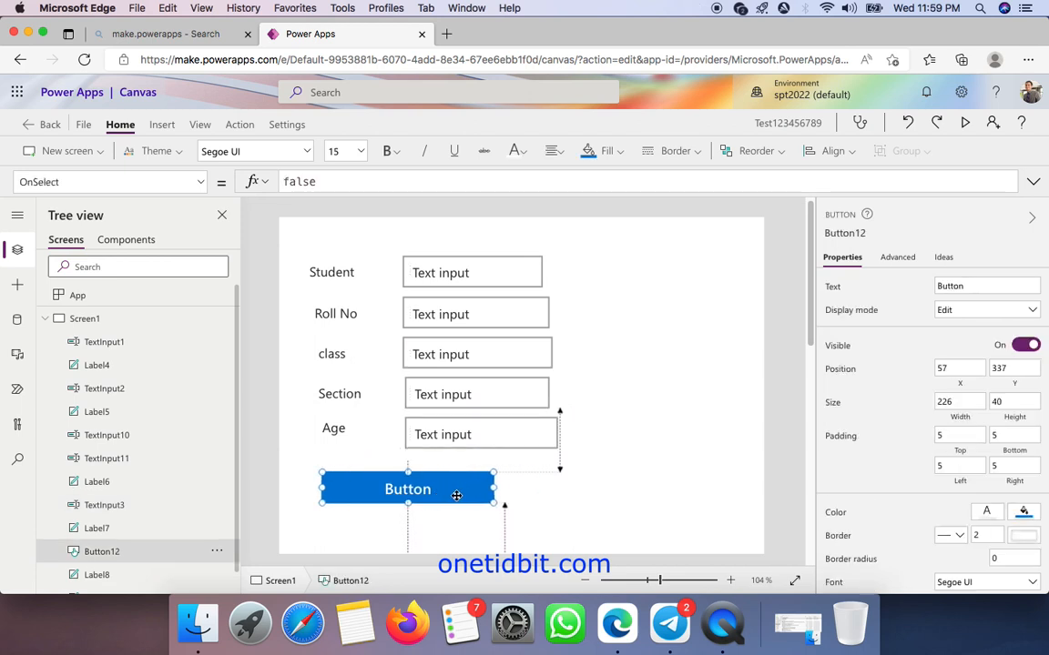
click(222, 623)
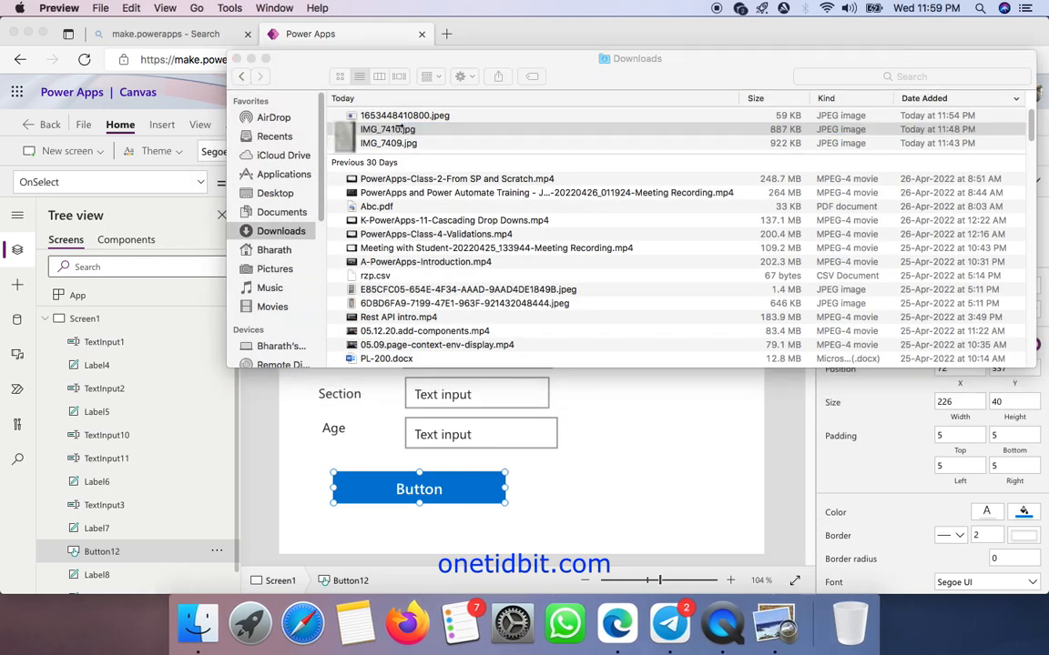
View the IMG_7410.jpg form photo in Preview, then return to the Power Apps studio.
double_click(389, 127)
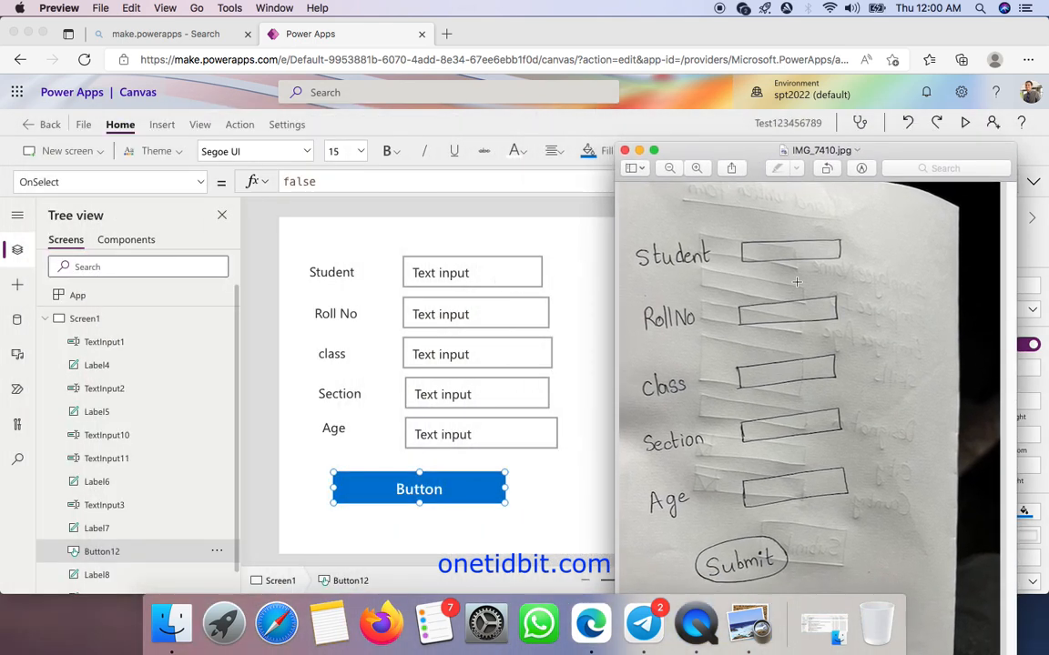
mouse_move(768, 269)
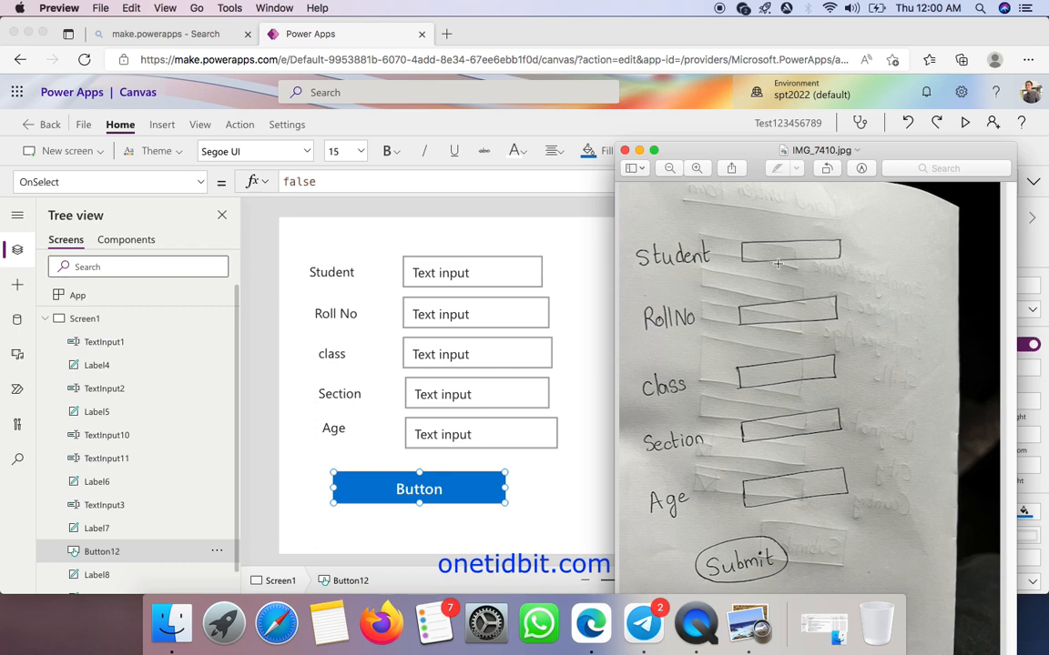
mouse_move(744, 269)
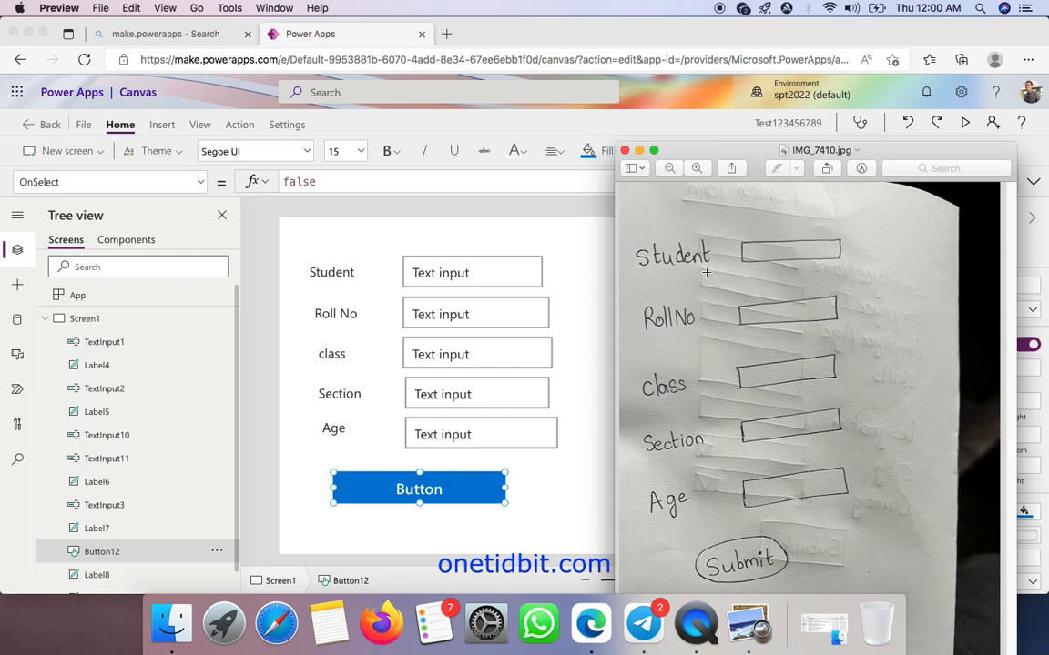
mouse_move(227, 104)
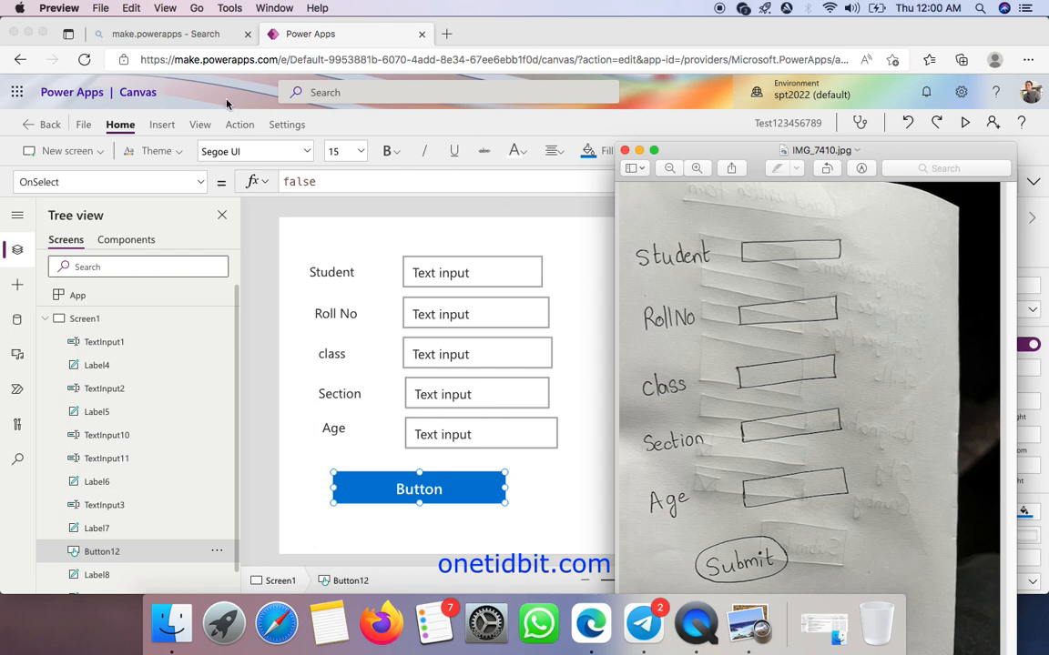
mouse_move(3, 58)
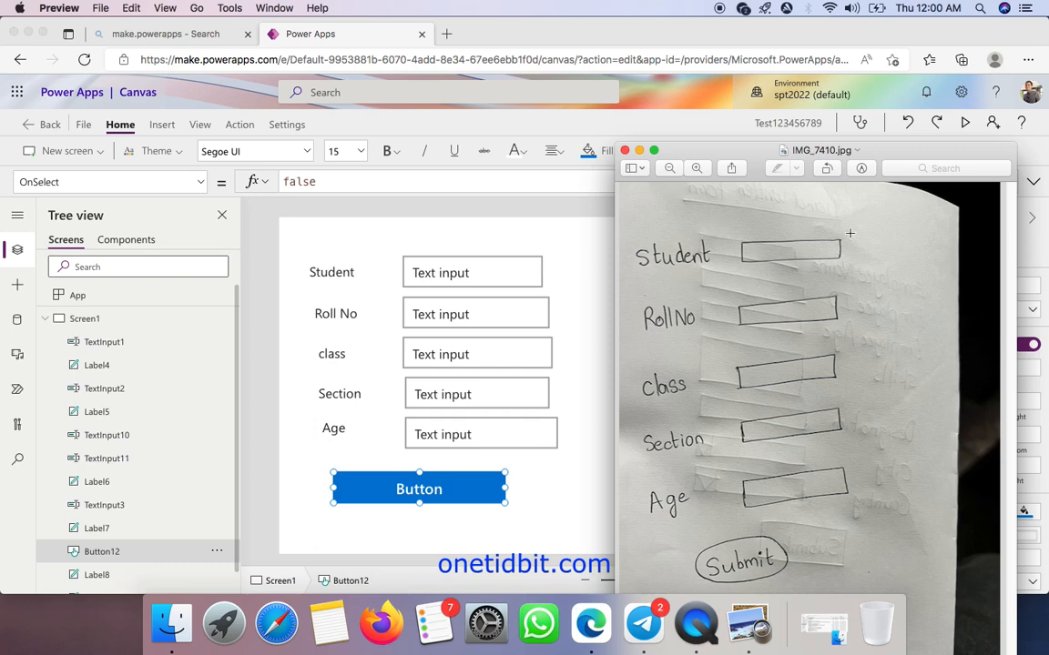
mouse_move(818, 428)
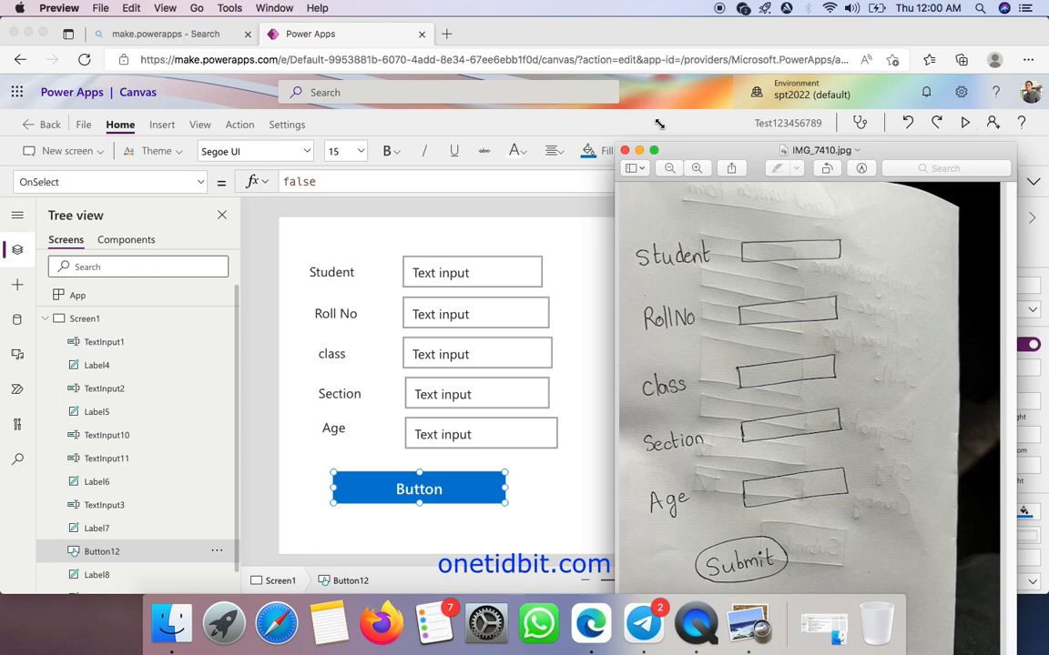
click(964, 124)
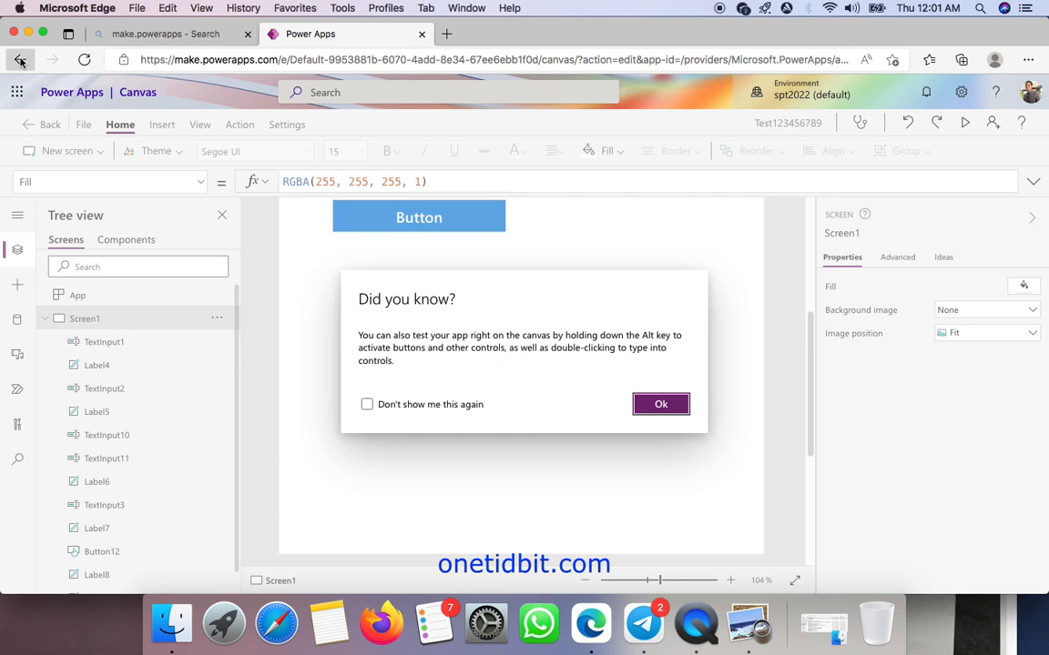
Name the new app abc12345677 and choose to start with a sample image.
click(20, 59)
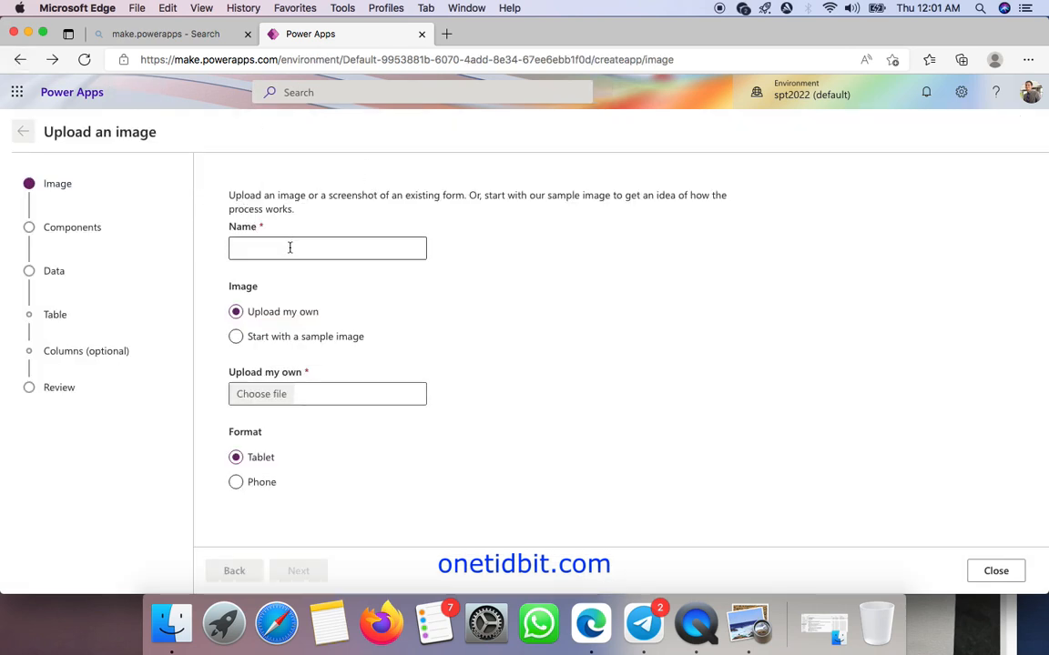
text(abc)
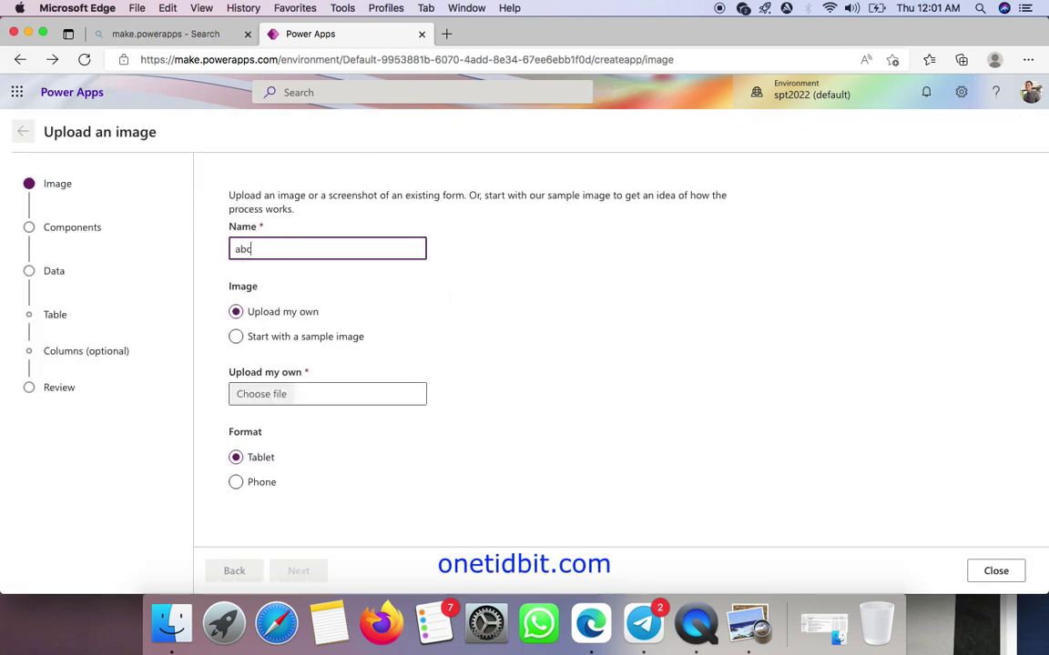
text(1234567)
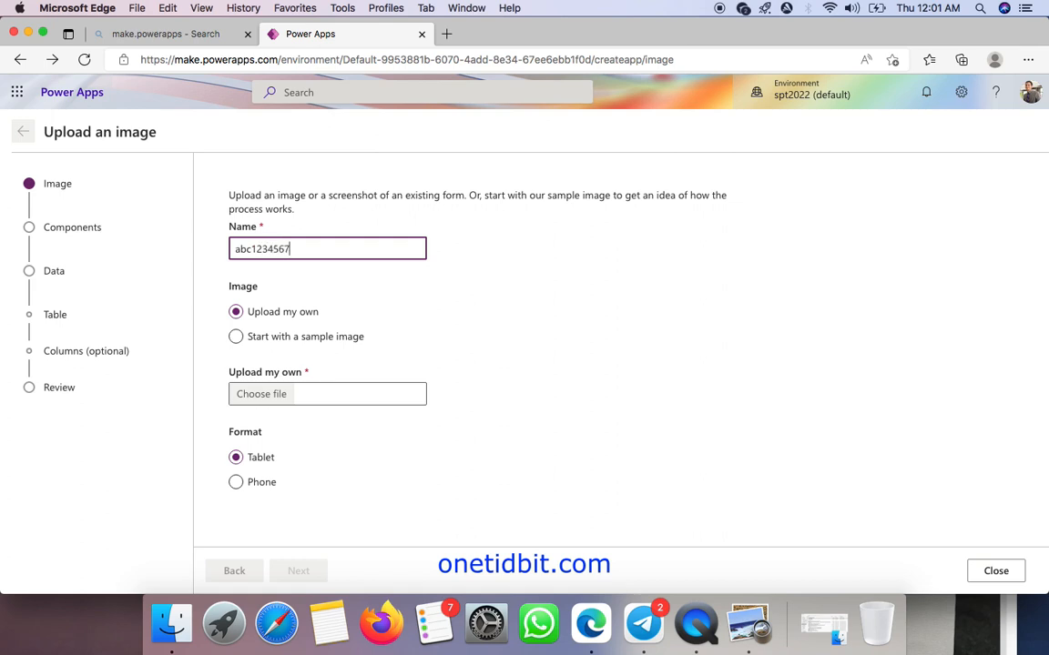
text(7)
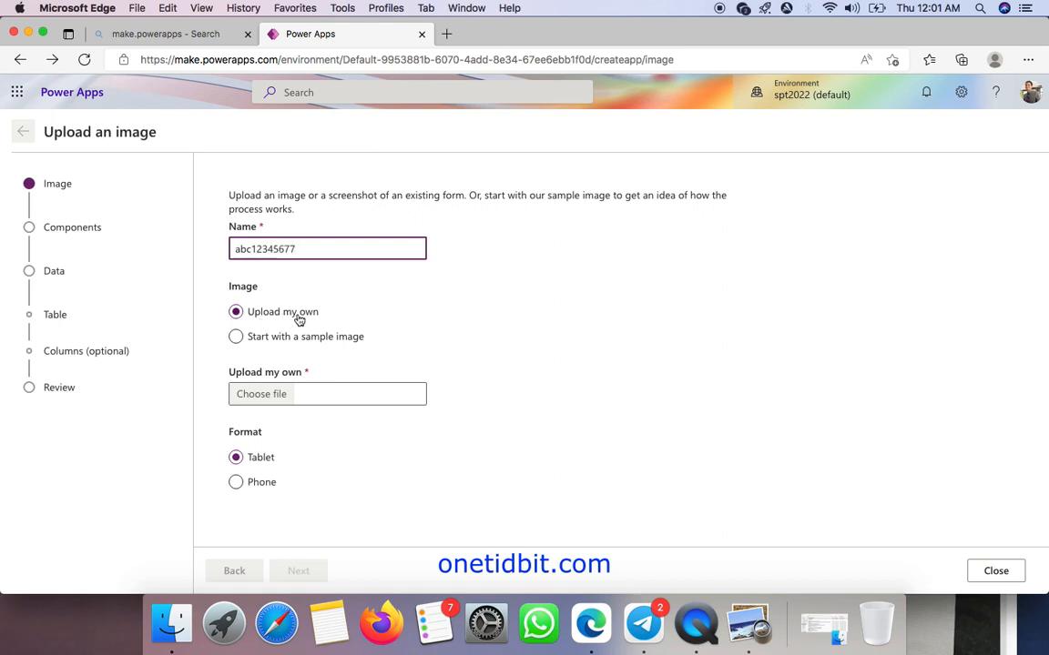
click(236, 335)
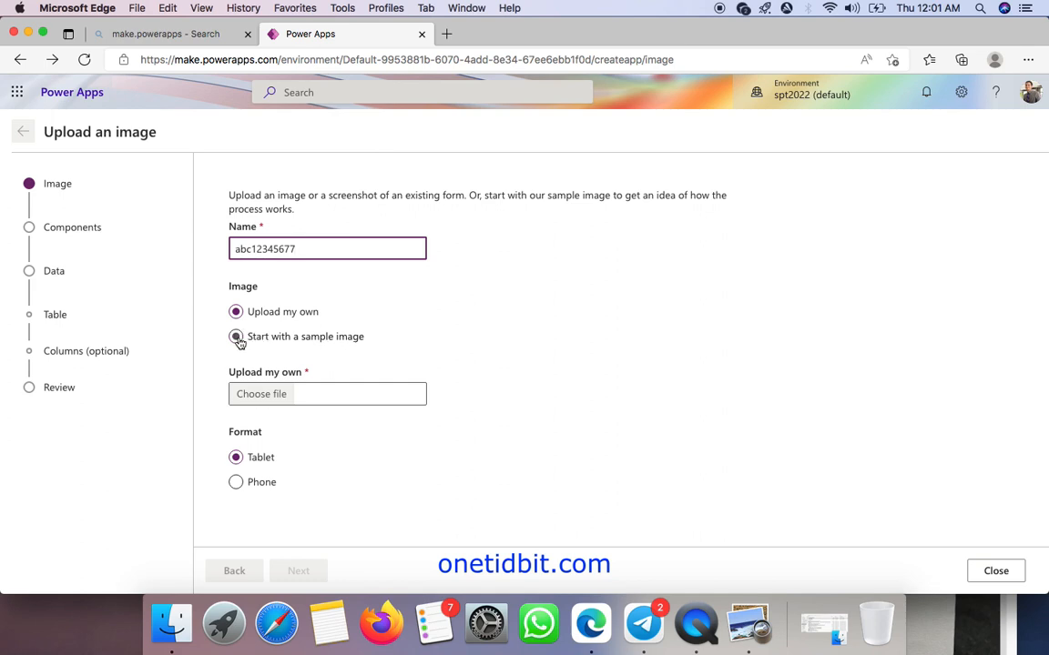
click(237, 334)
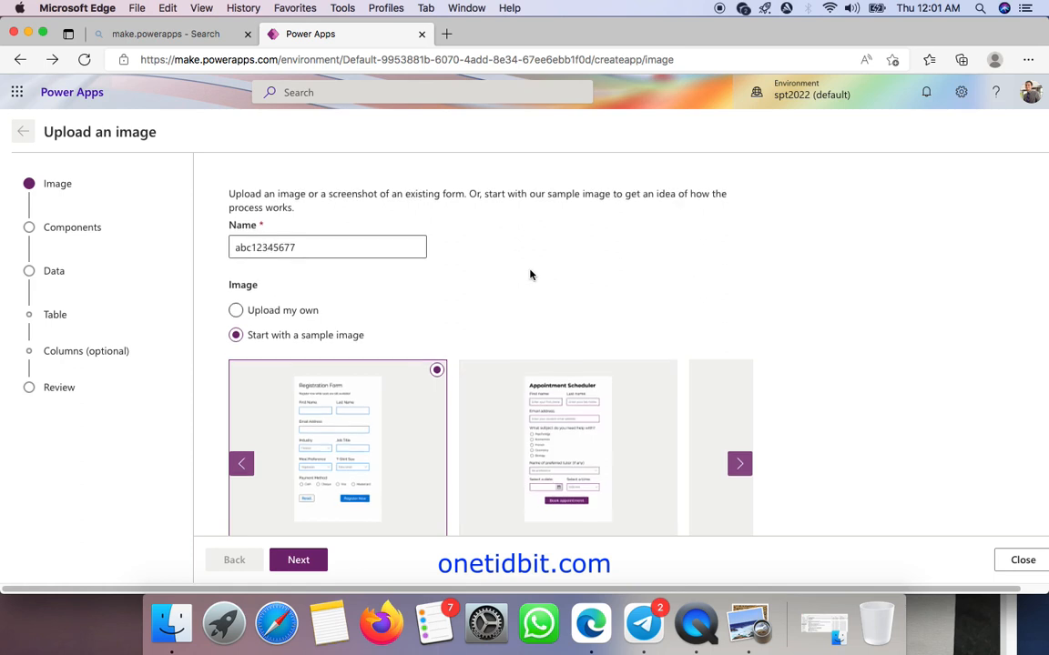
Pick the Event Survey sample image and set the format to Tablet.
scroll(up, 3)
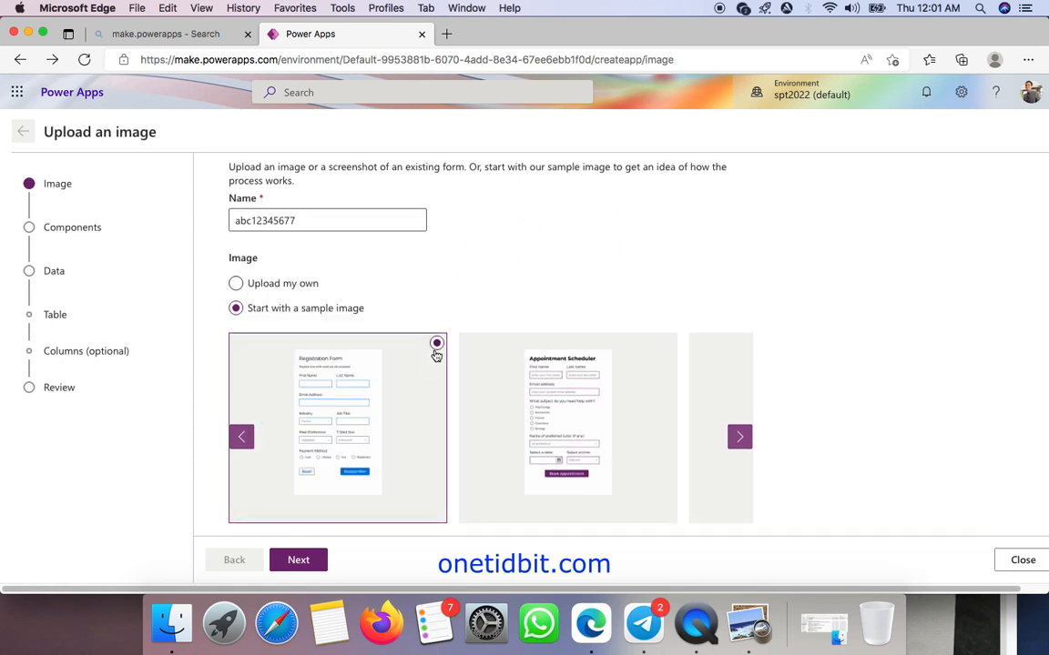
click(739, 437)
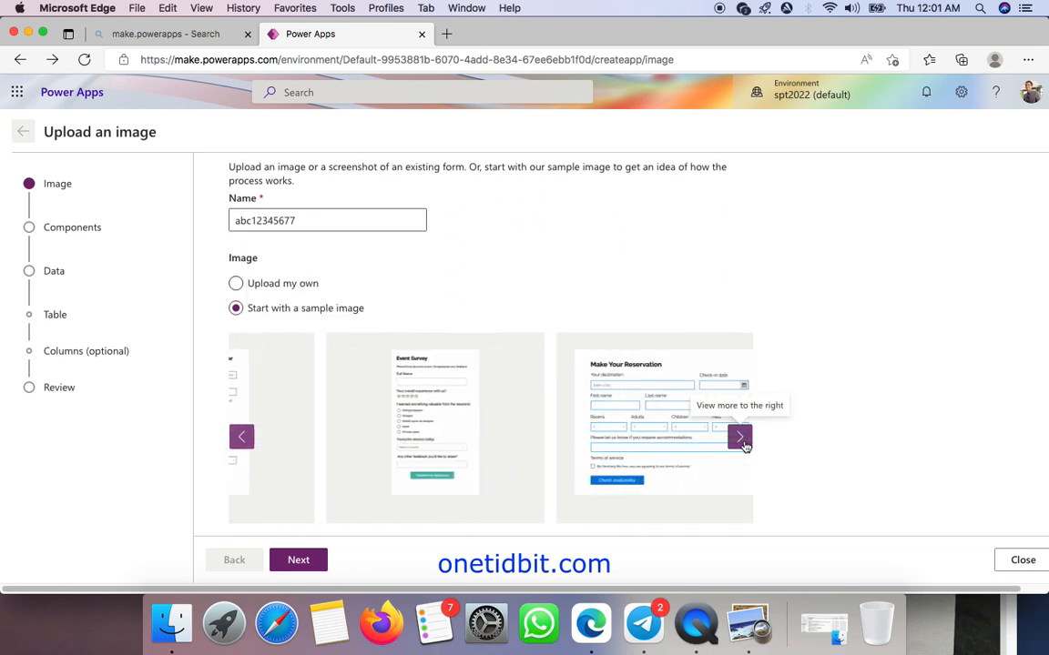
click(739, 437)
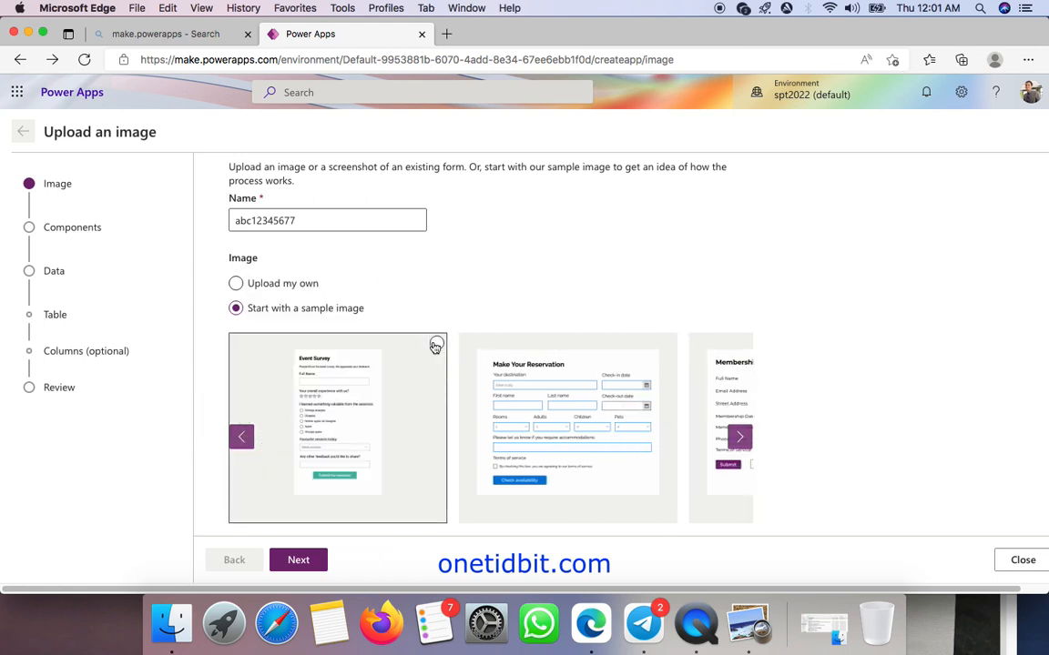
scroll(down, 3)
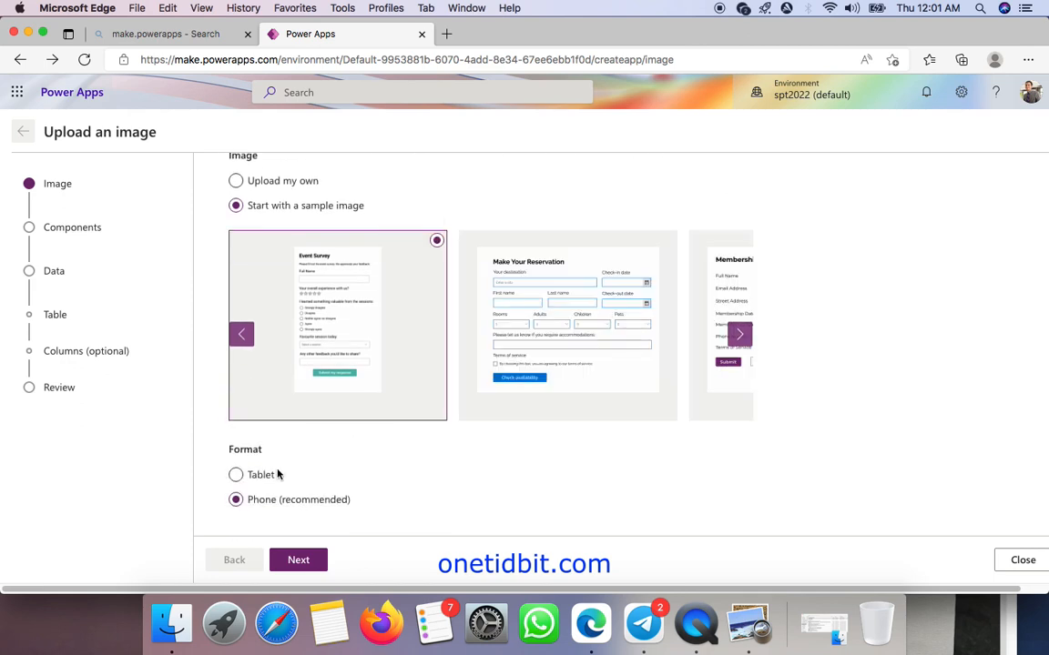
mouse_move(299, 561)
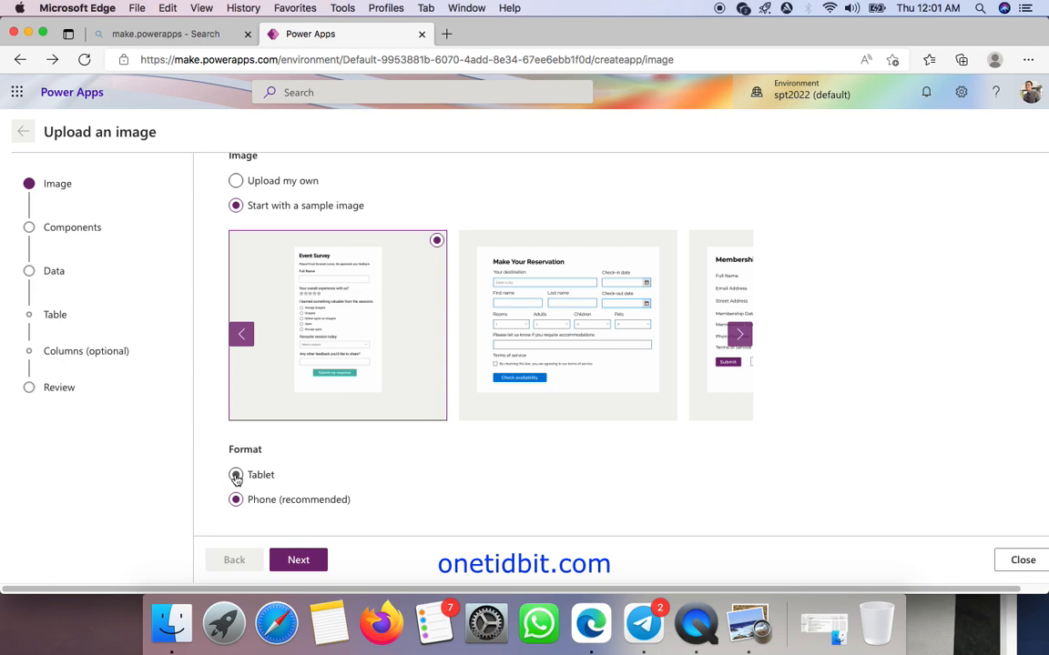
click(299, 560)
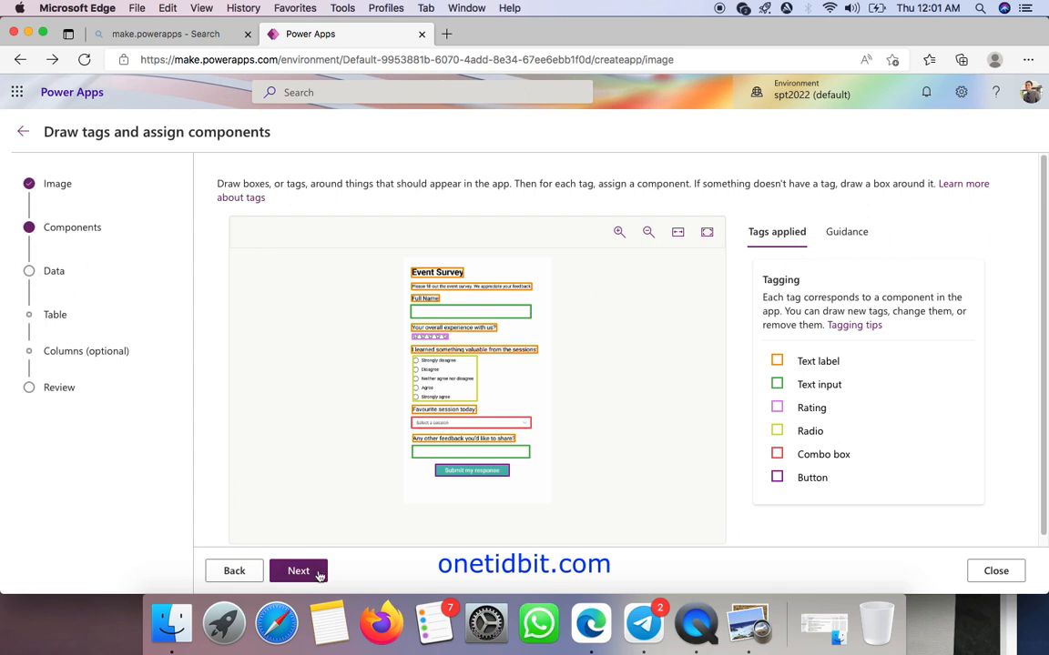
Skip data storage setup and create the Event Survey app.
click(298, 572)
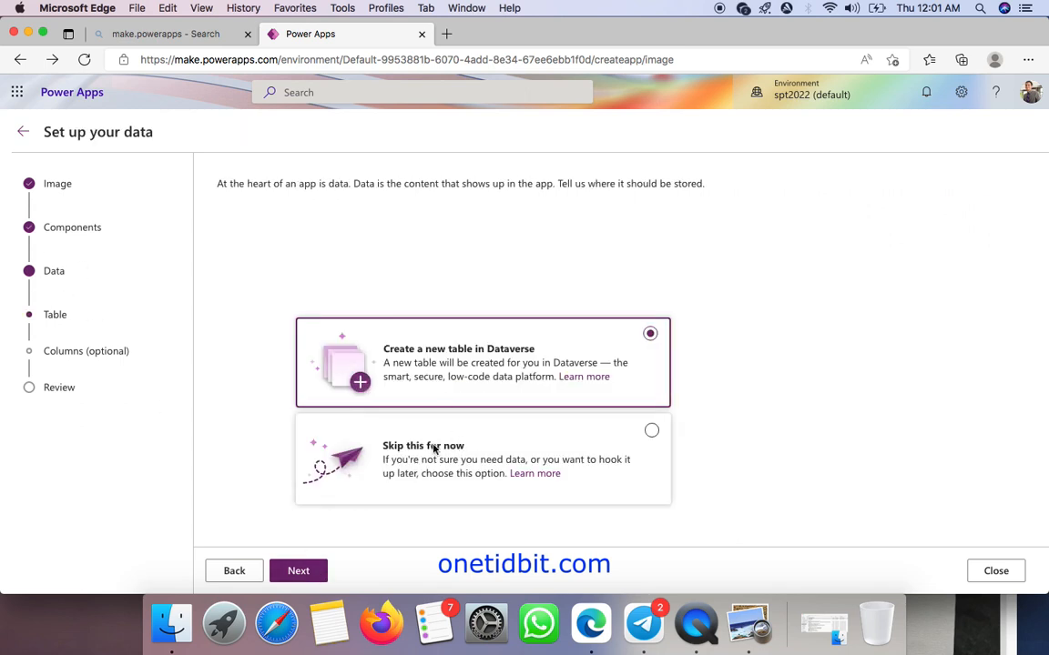
click(650, 429)
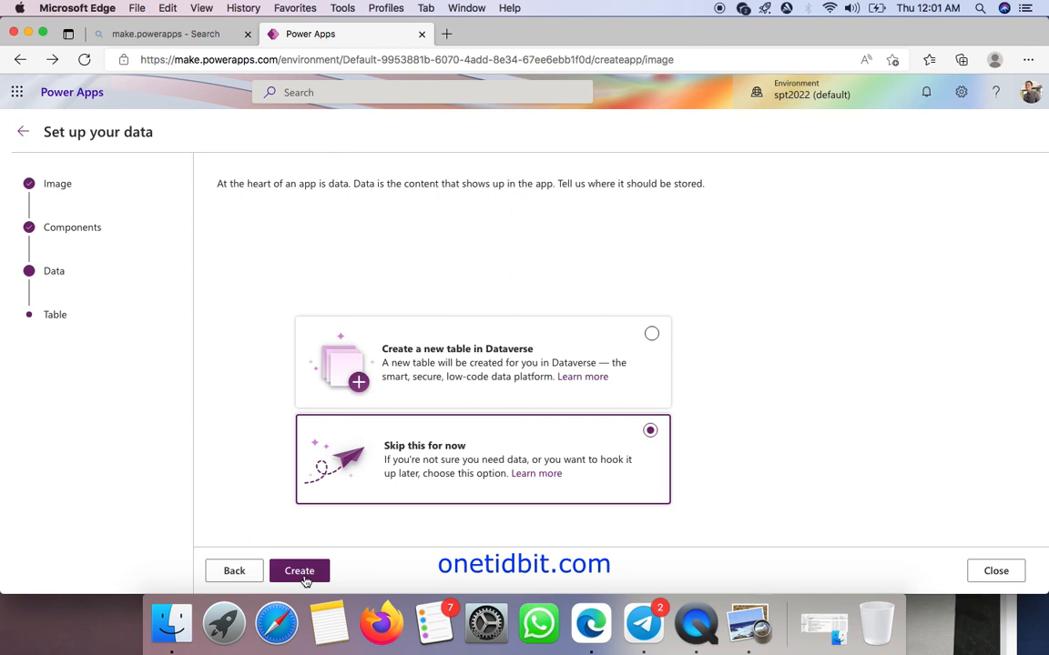
click(299, 571)
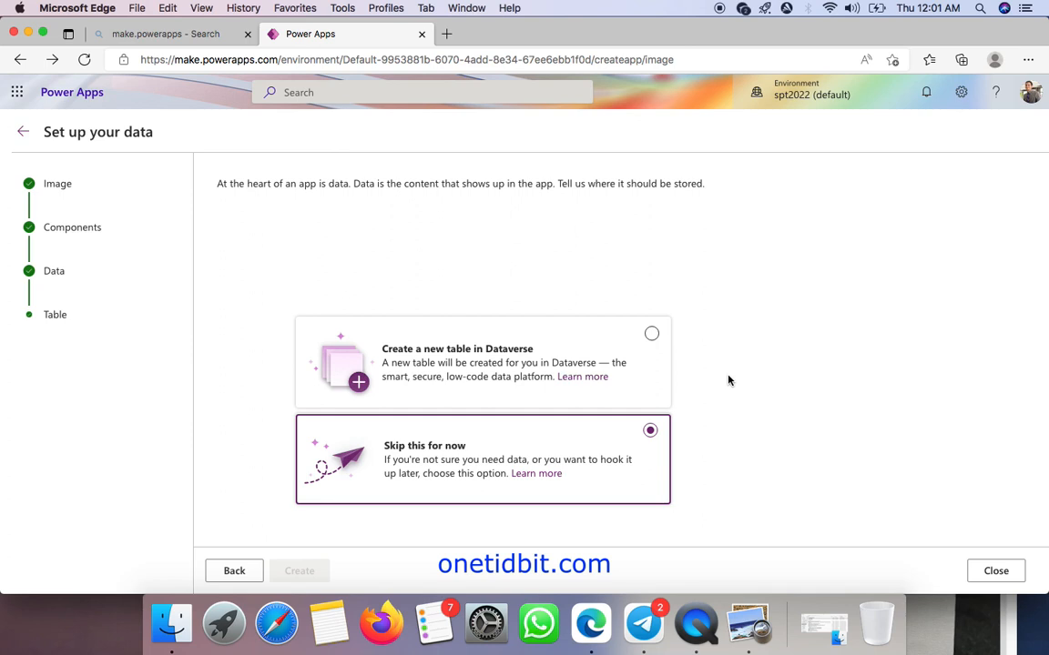
click(298, 572)
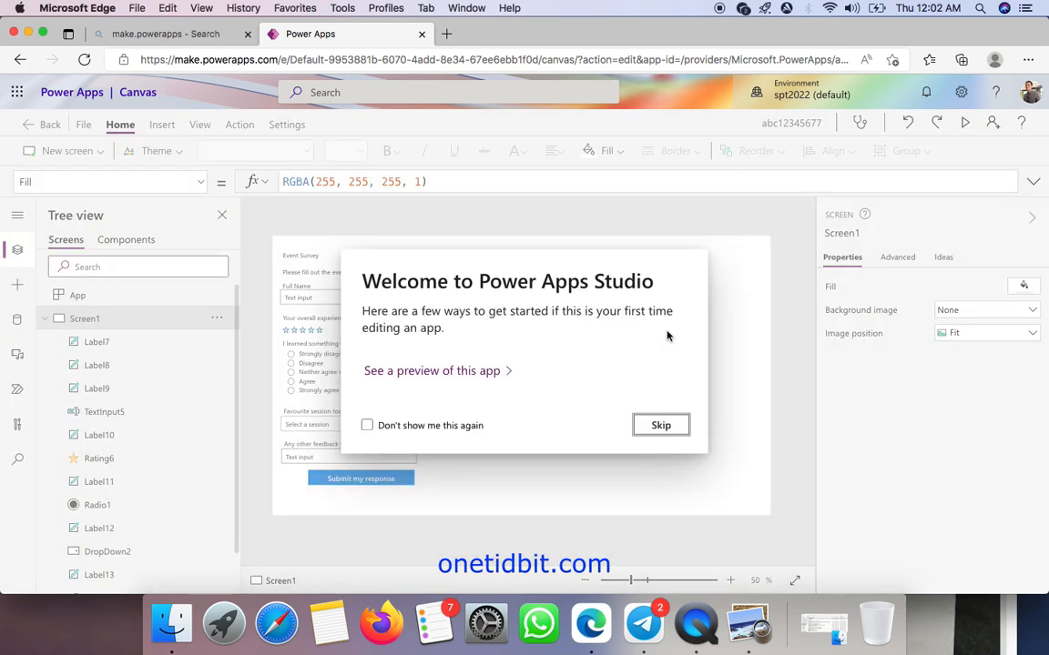
Skip the Welcome dialog and zoom the canvas to 75% to read the survey form.
click(658, 426)
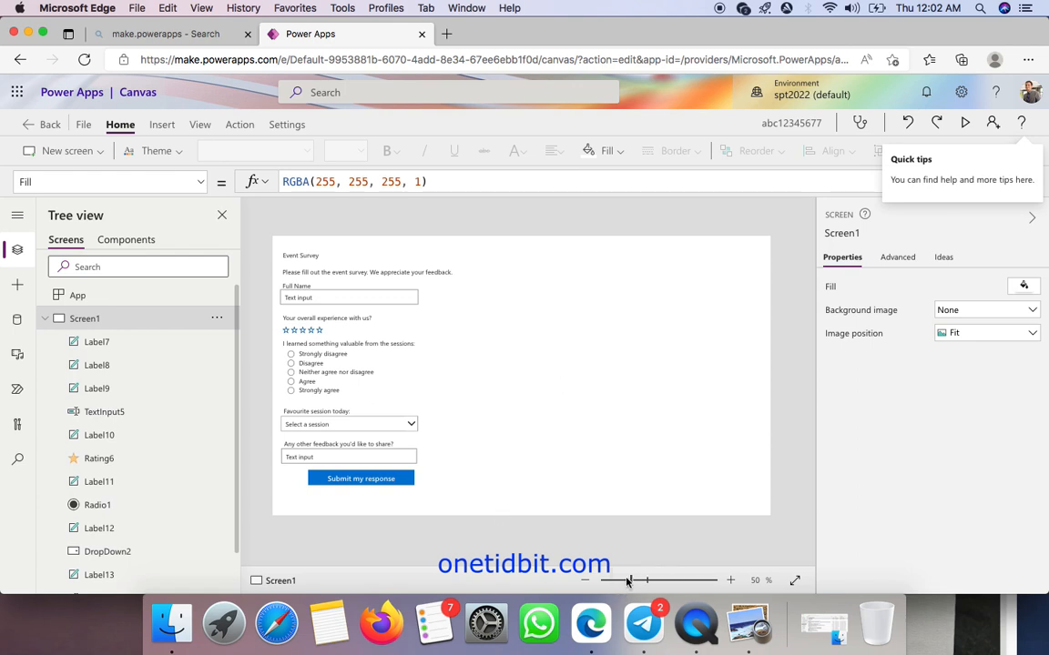
click(730, 579)
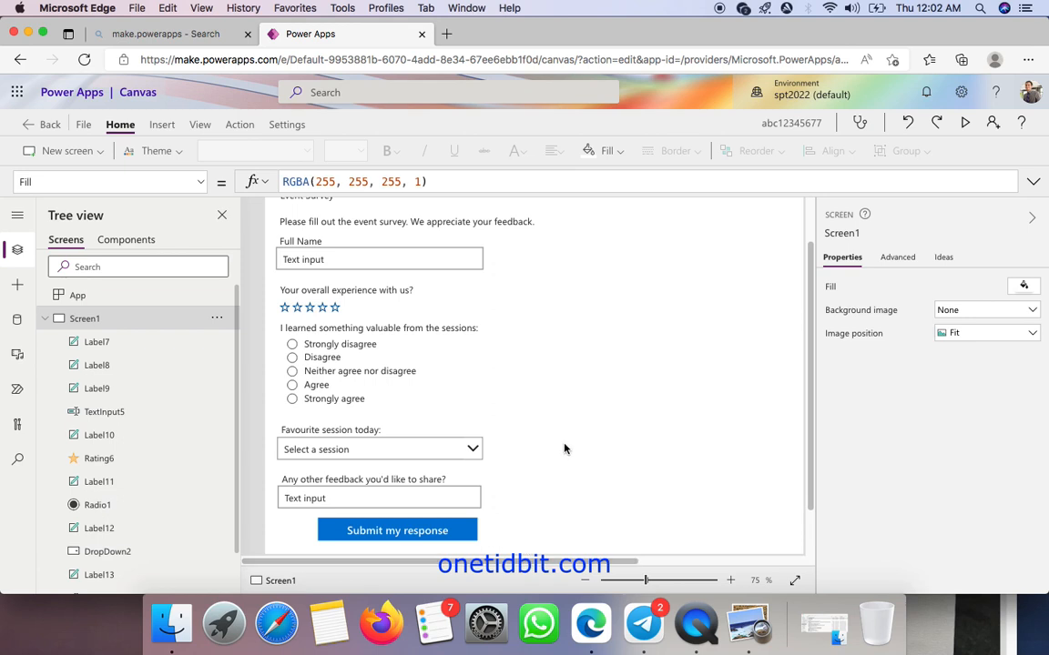
scroll(up, 3)
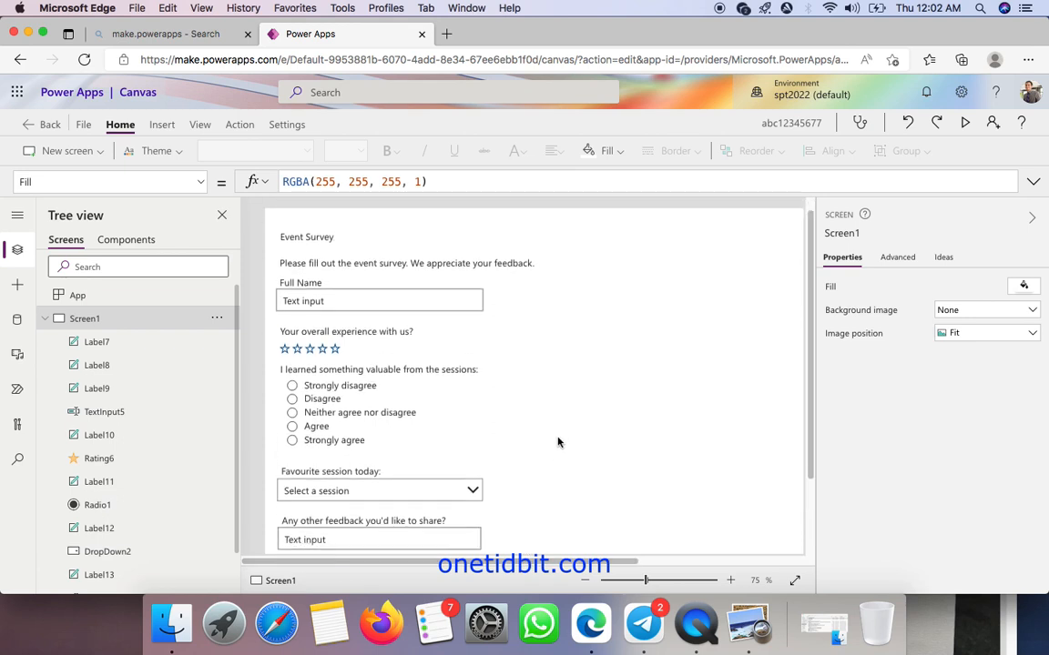
mouse_move(464, 289)
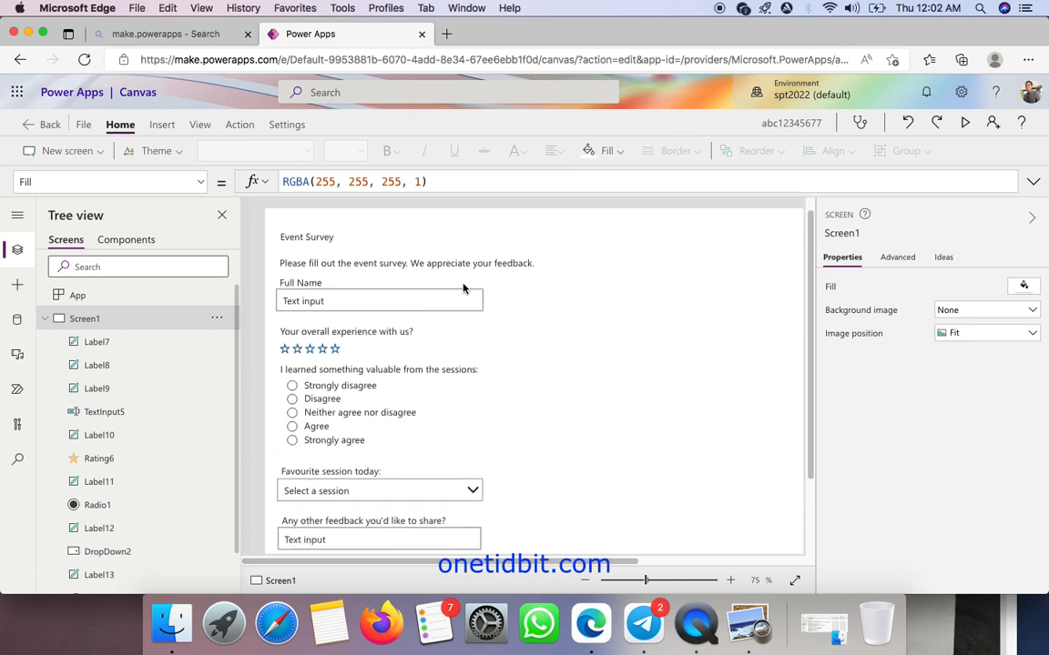
mouse_move(608, 371)
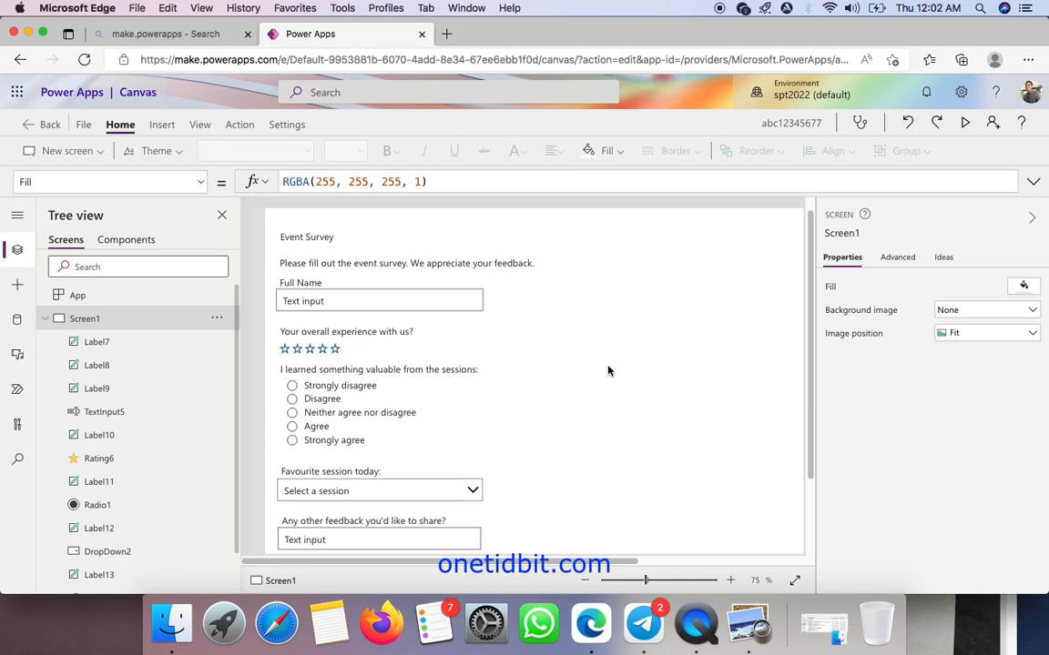
mouse_move(524, 234)
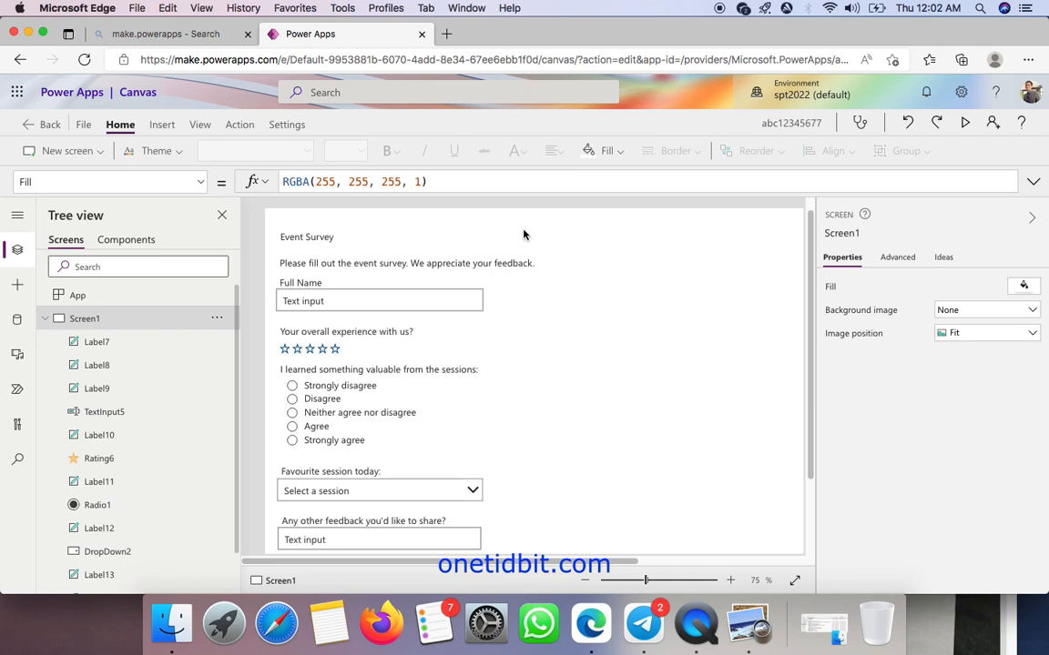